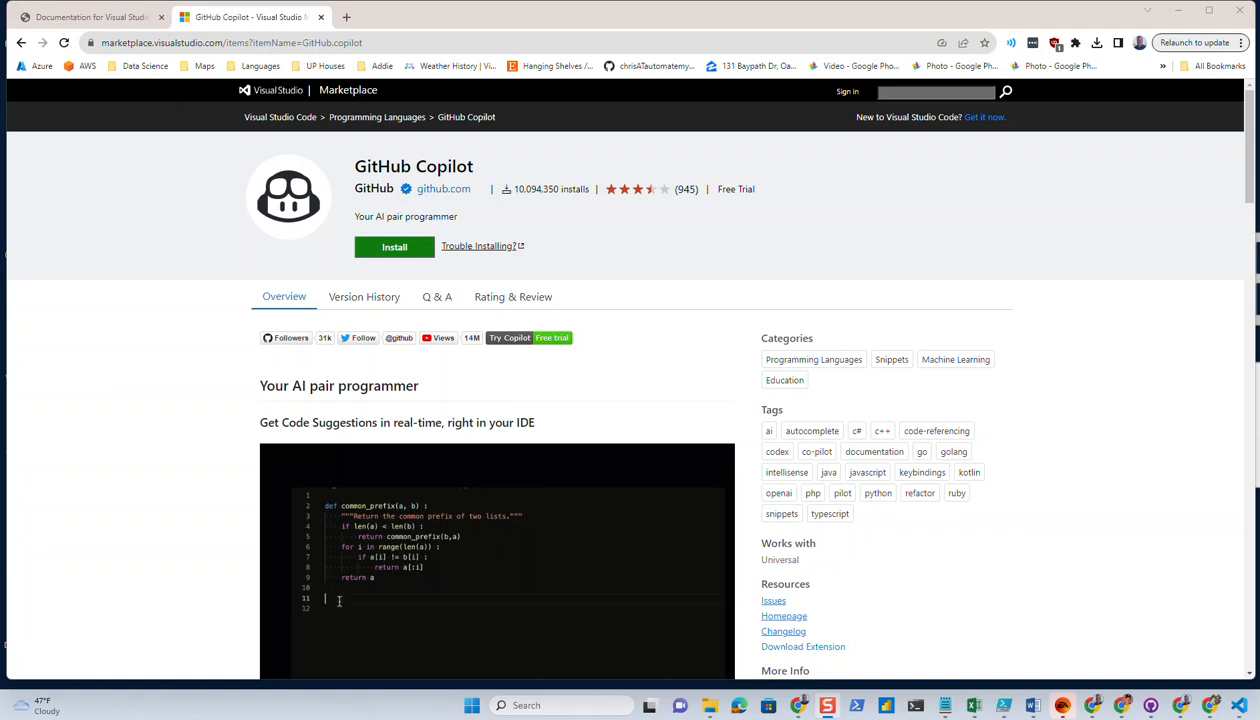
# Start installing GitHub Copilot from its Visual Studio Marketplace page.
pyautogui.write('def test_')
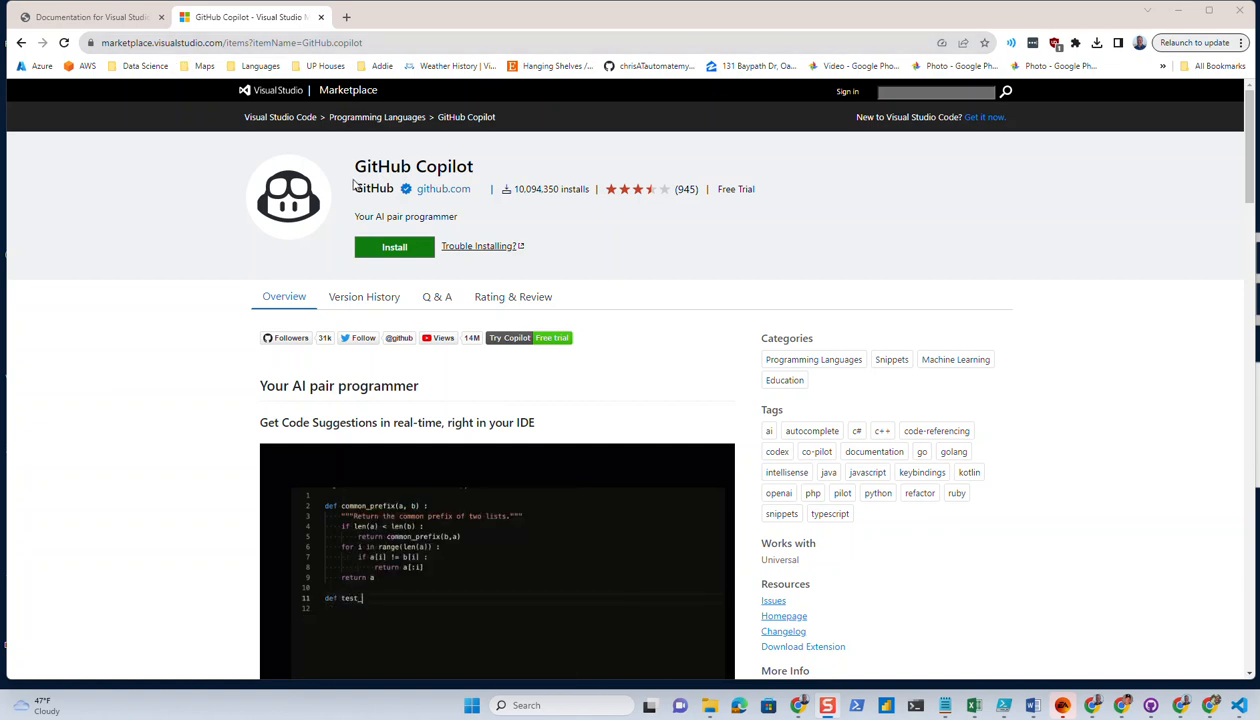
pyautogui.click(394, 248)
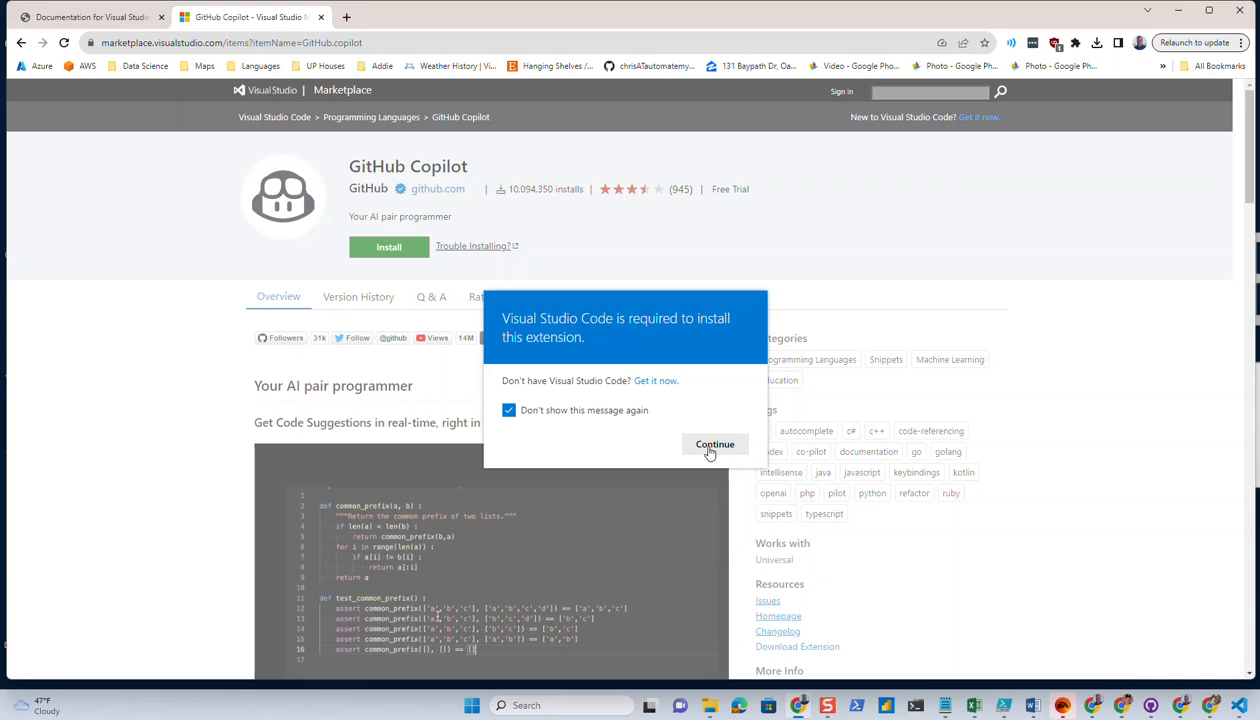
# Continue past the 'Visual Studio Code is required' notice.
pyautogui.click(714, 444)
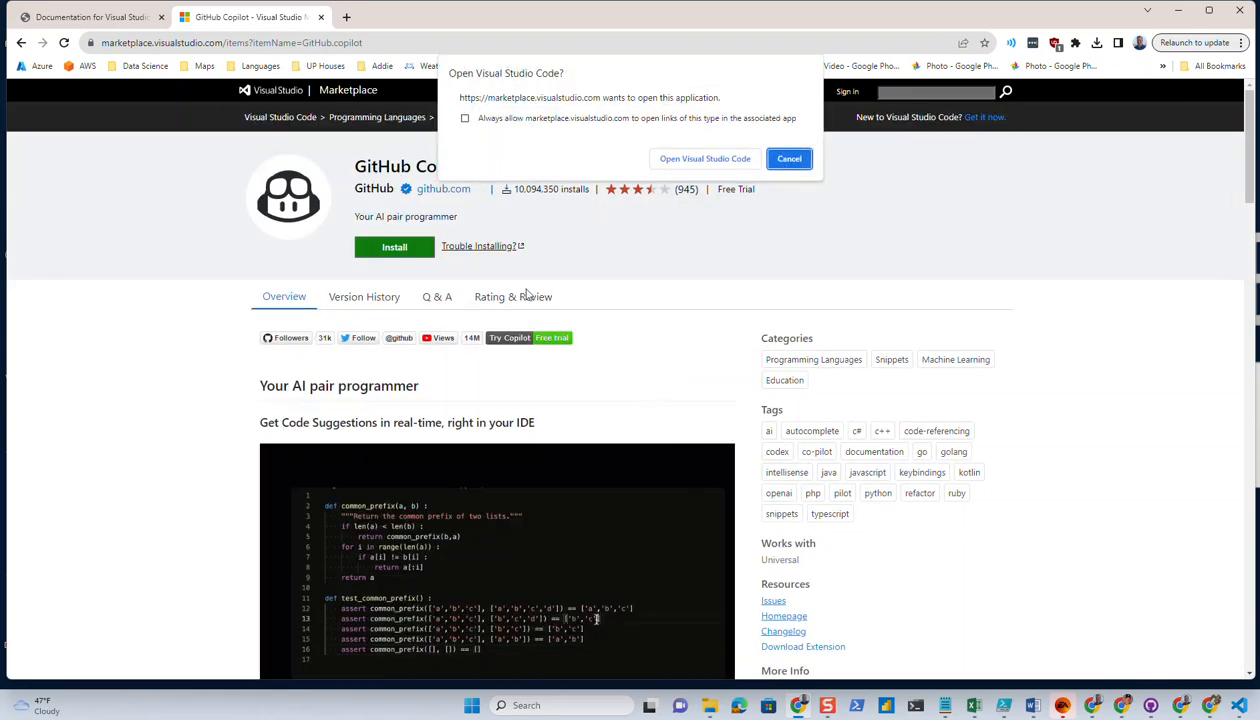
pyautogui.moveTo(548, 204)
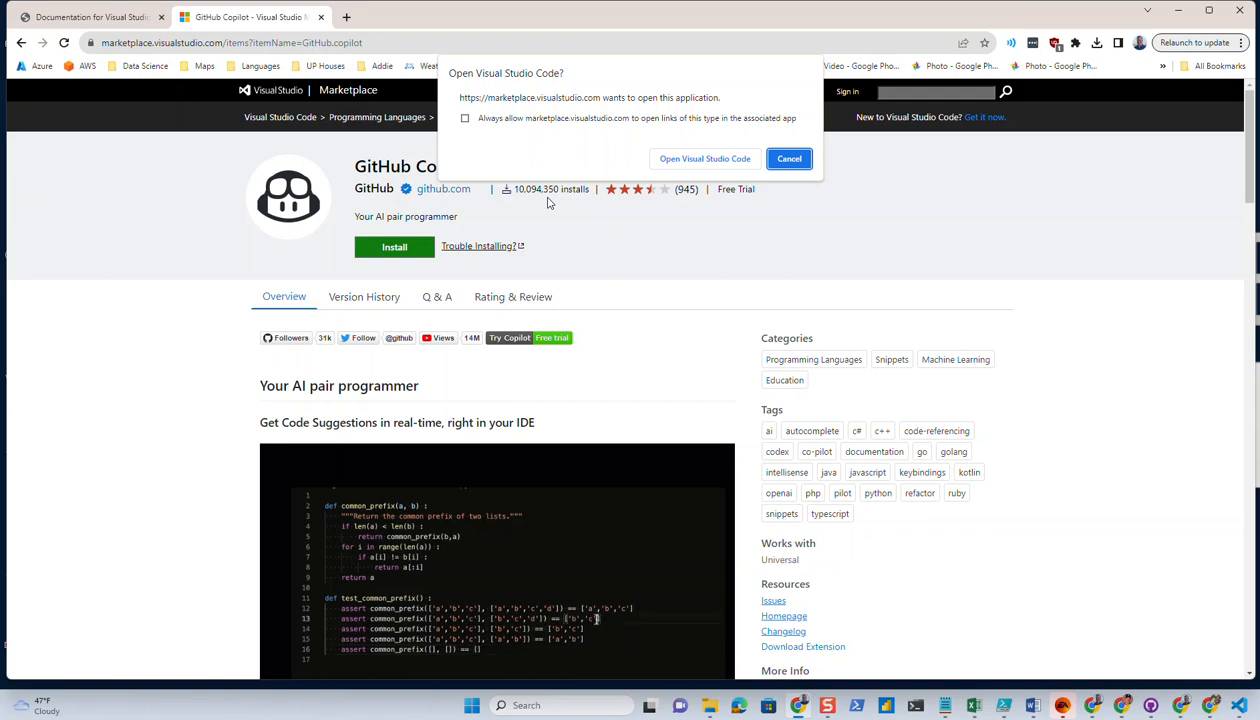
pyautogui.moveTo(784, 296)
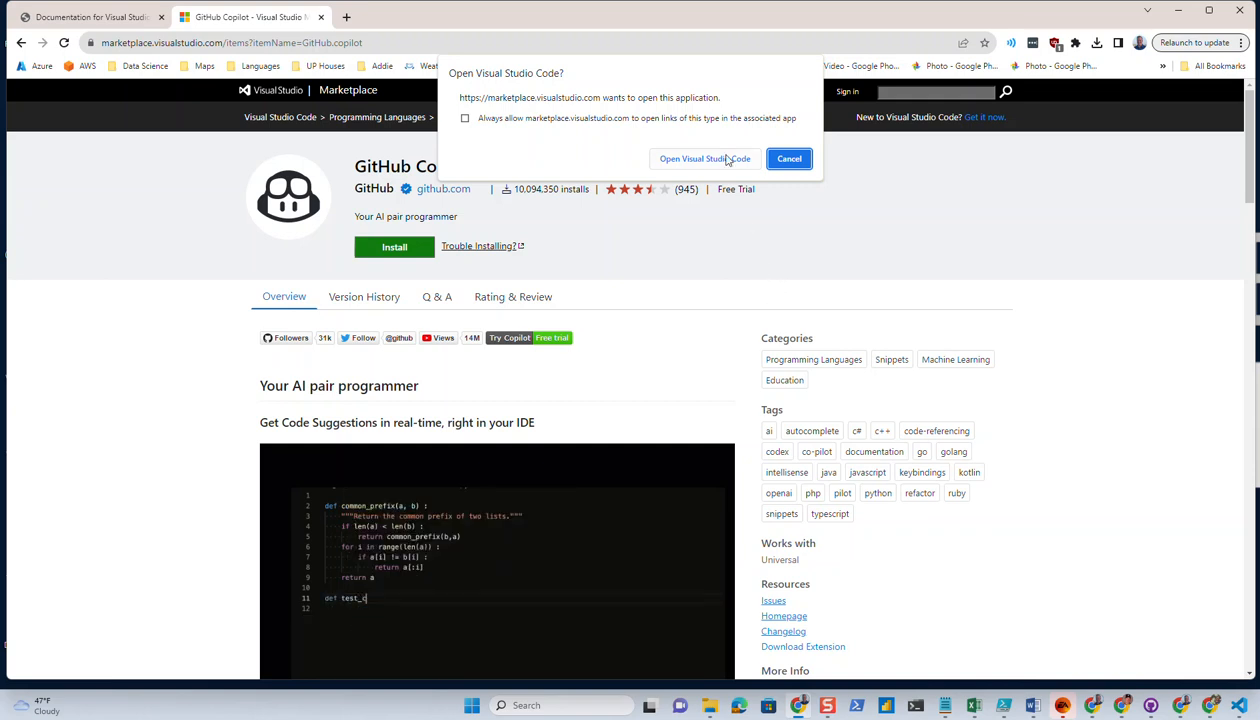
# Hand the install to Visual Studio Code and install the GitHub Copilot extension there.
pyautogui.click(704, 158)
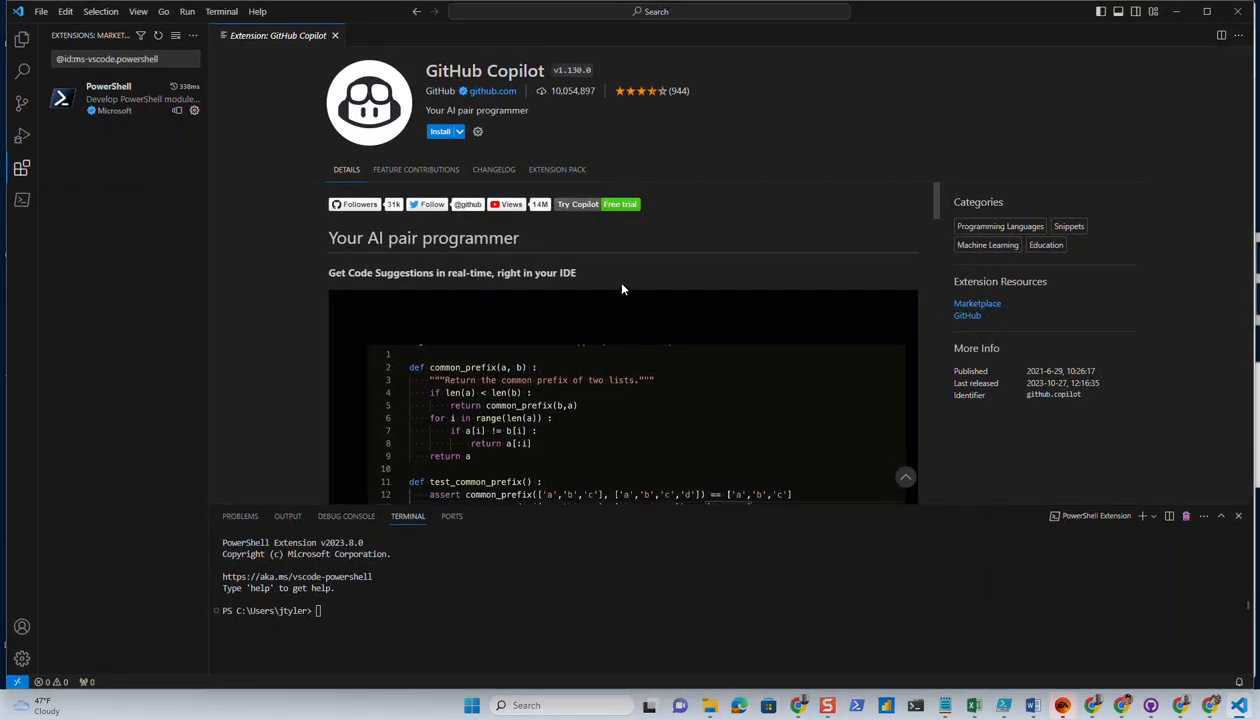
pyautogui.click(440, 132)
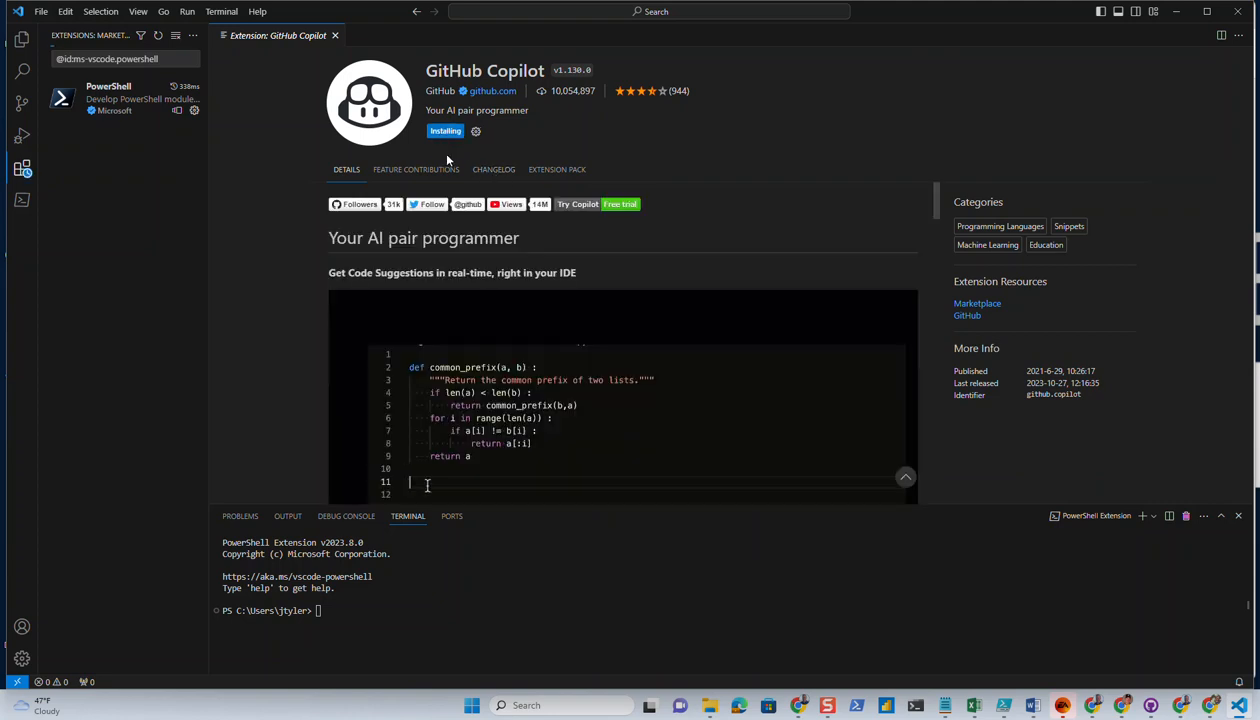
pyautogui.write('def test_')
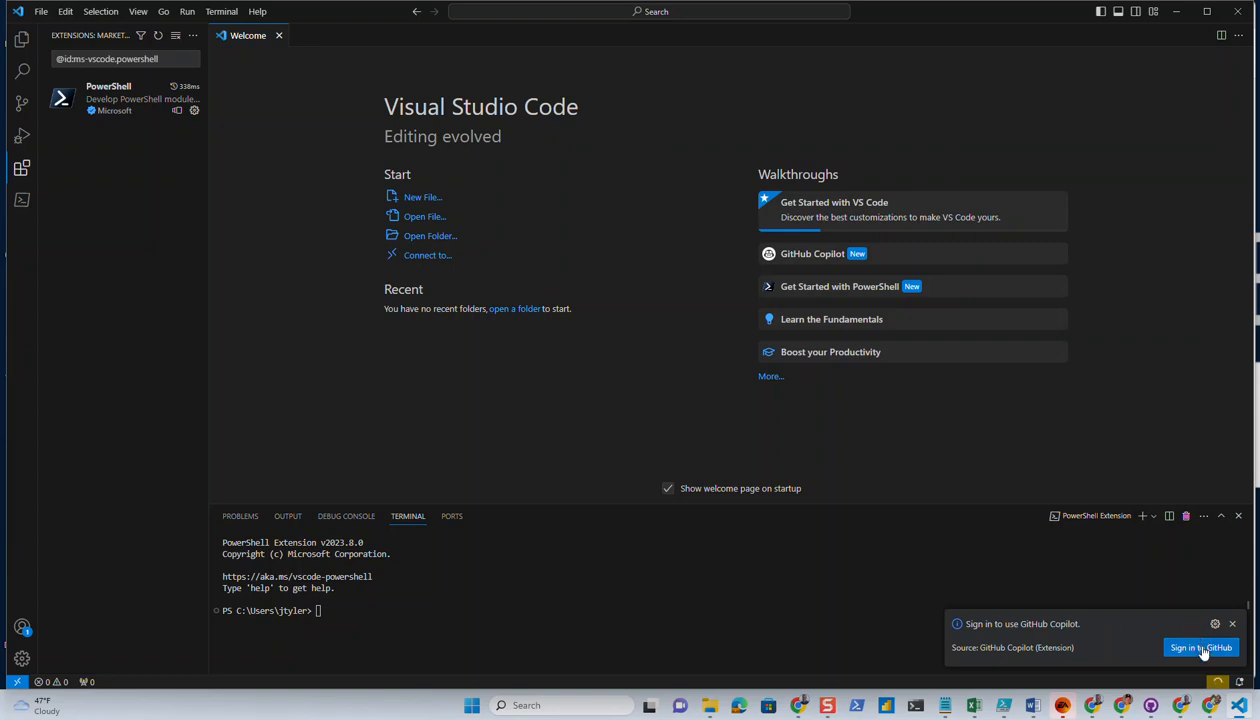
pyautogui.moveTo(1188, 652)
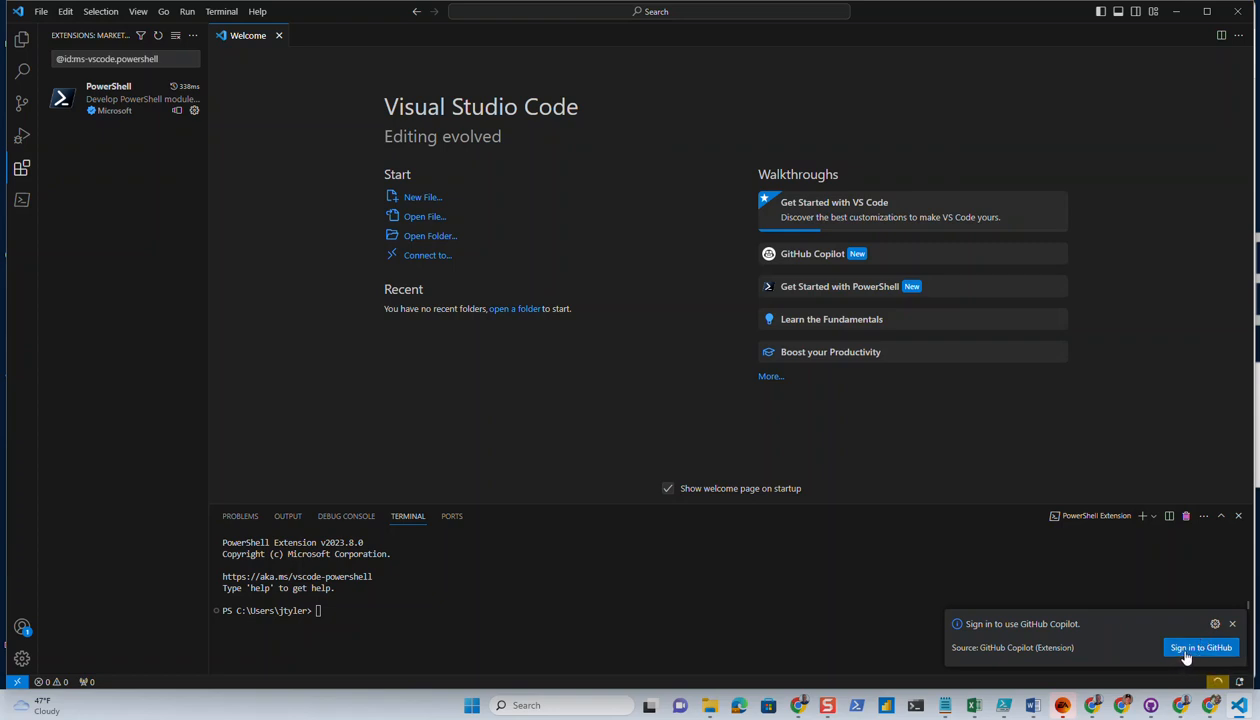
# Sign Copilot in to GitHub via browser authorization and return to Visual Studio Code.
pyautogui.click(1200, 648)
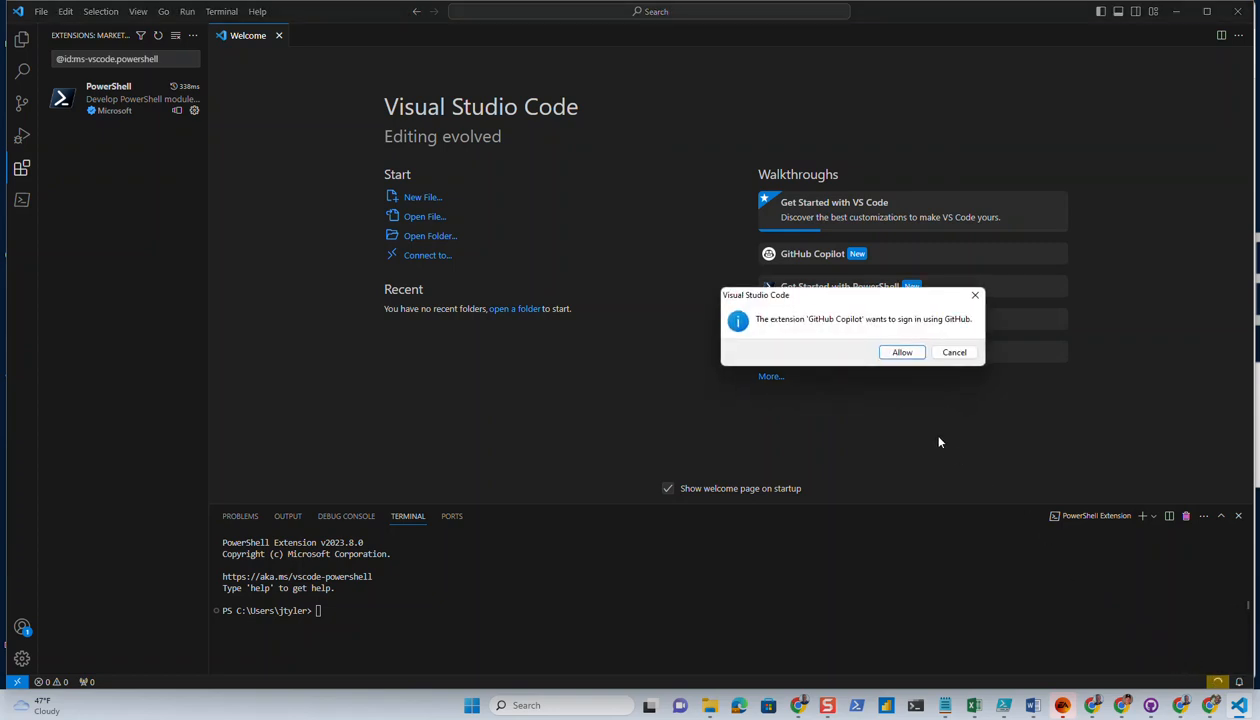
pyautogui.click(900, 352)
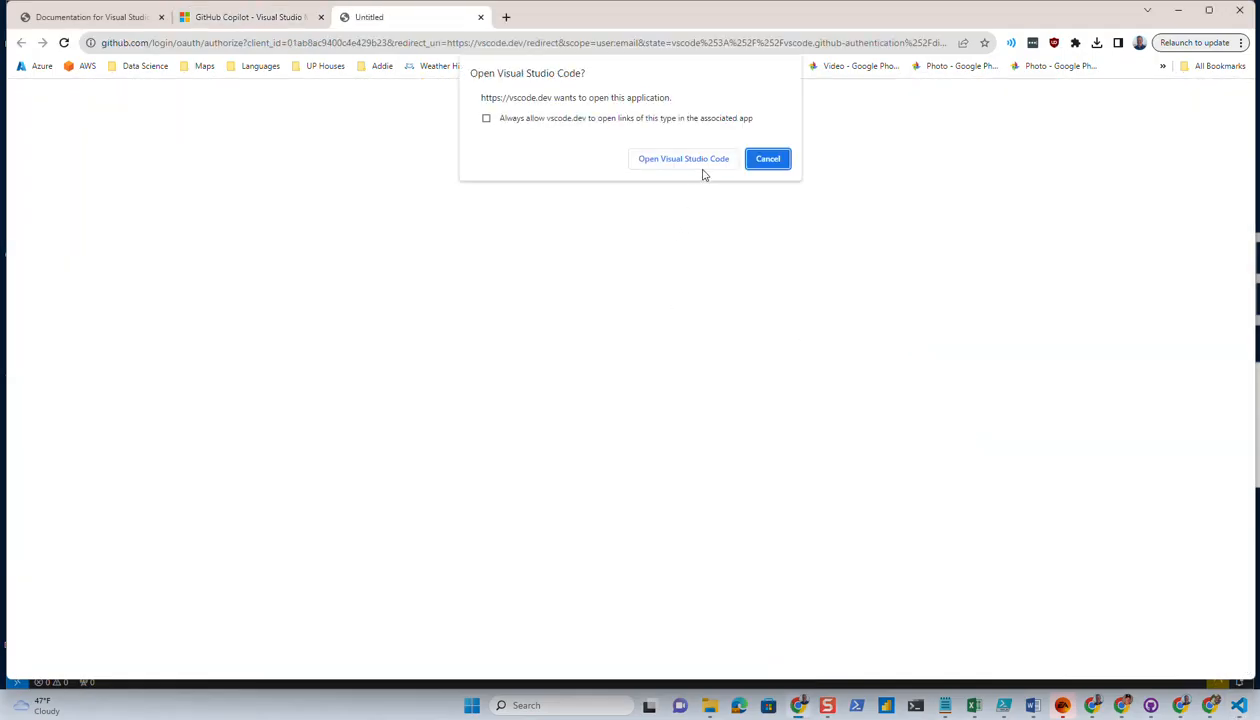
pyautogui.click(684, 158)
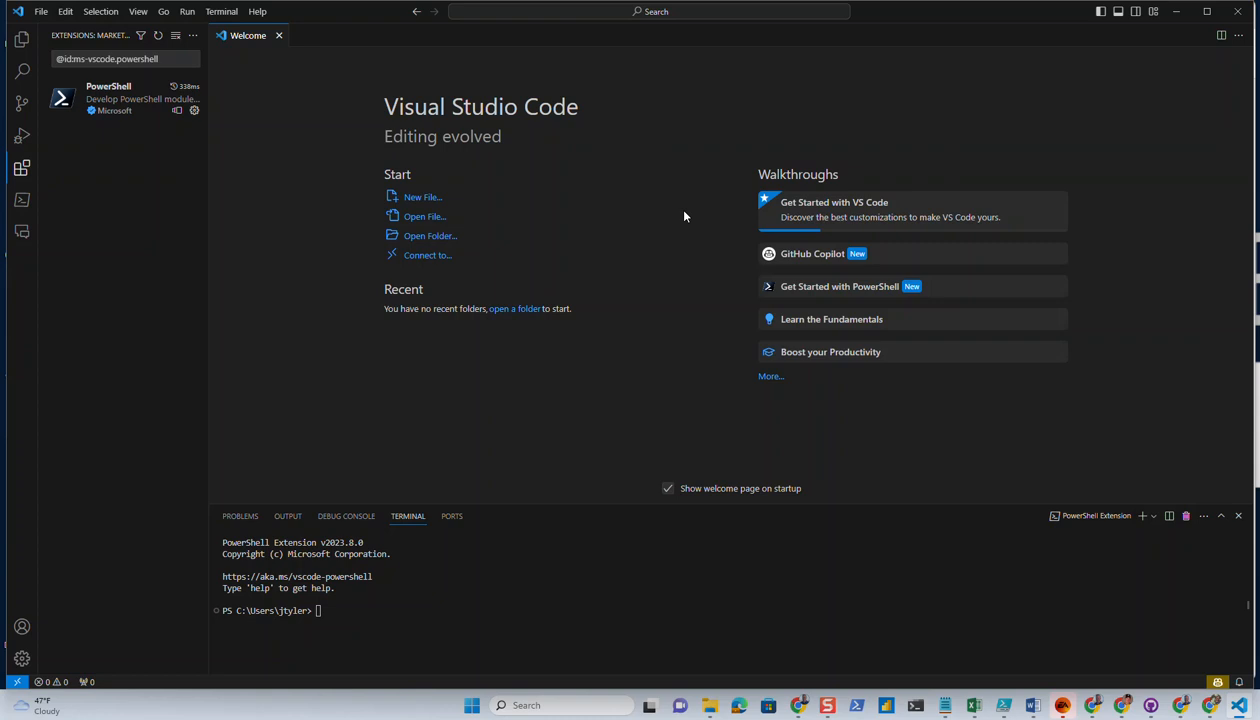
pyautogui.moveTo(676, 218)
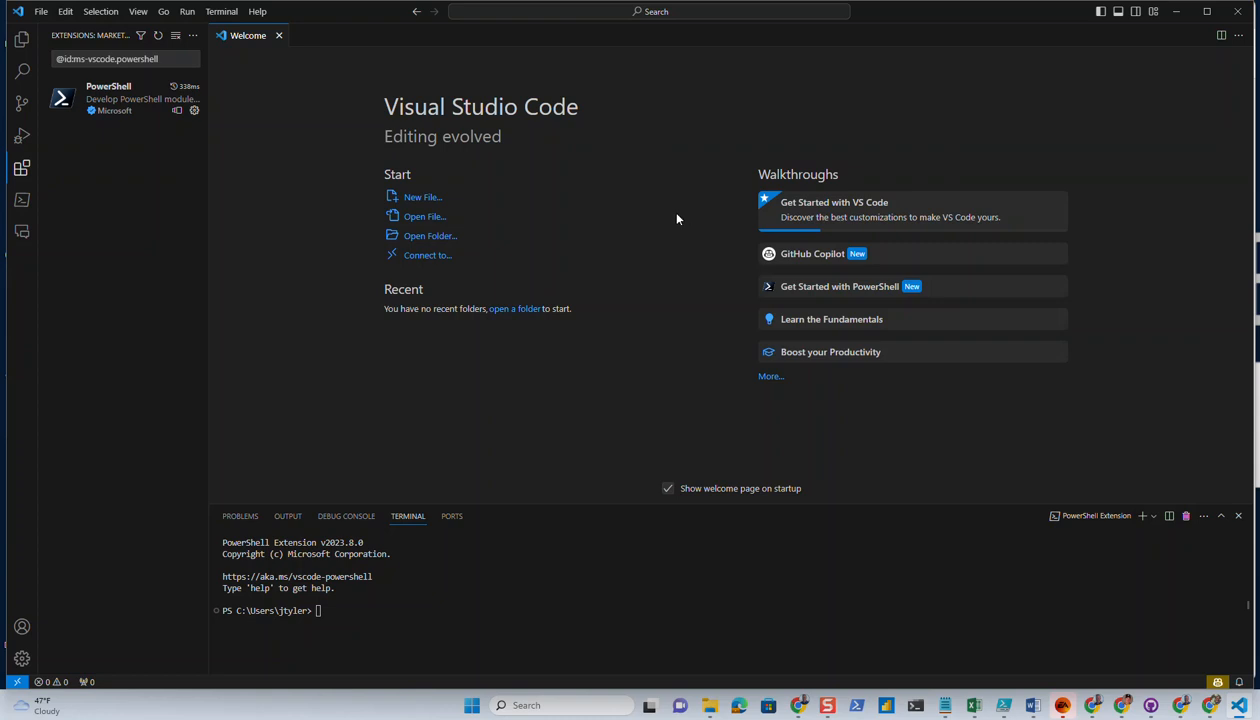
pyautogui.moveTo(736, 252)
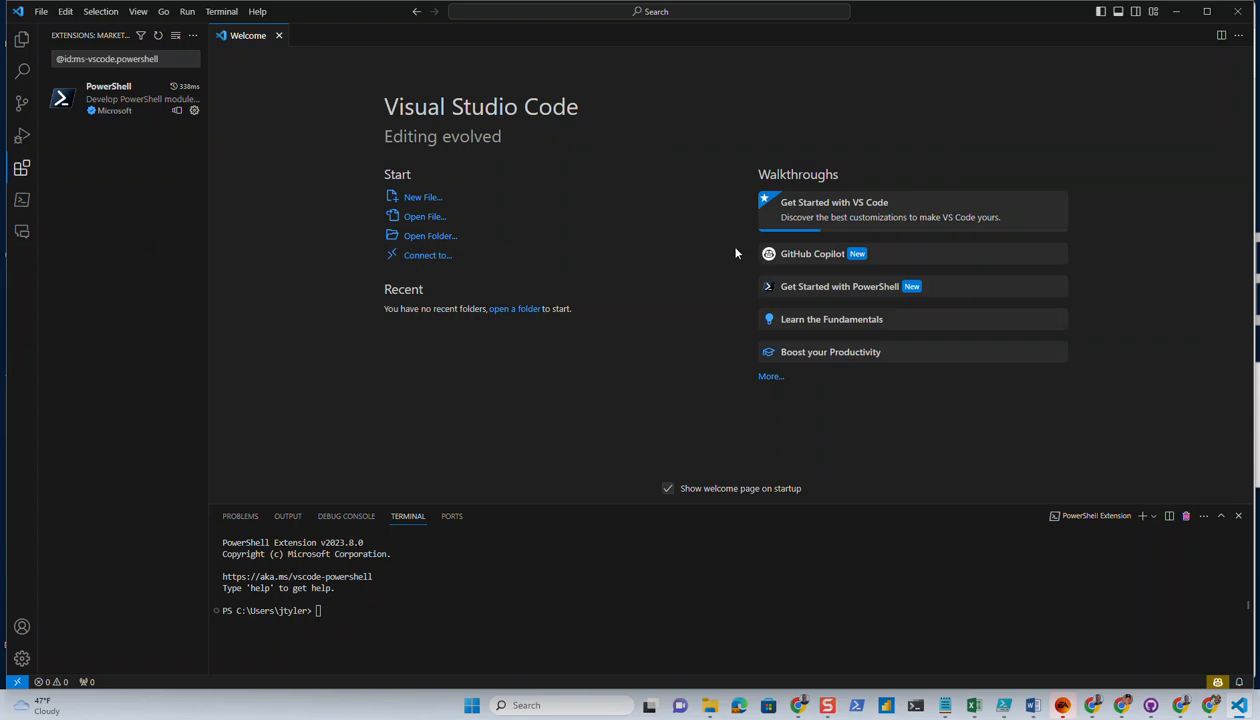
pyautogui.moveTo(476, 184)
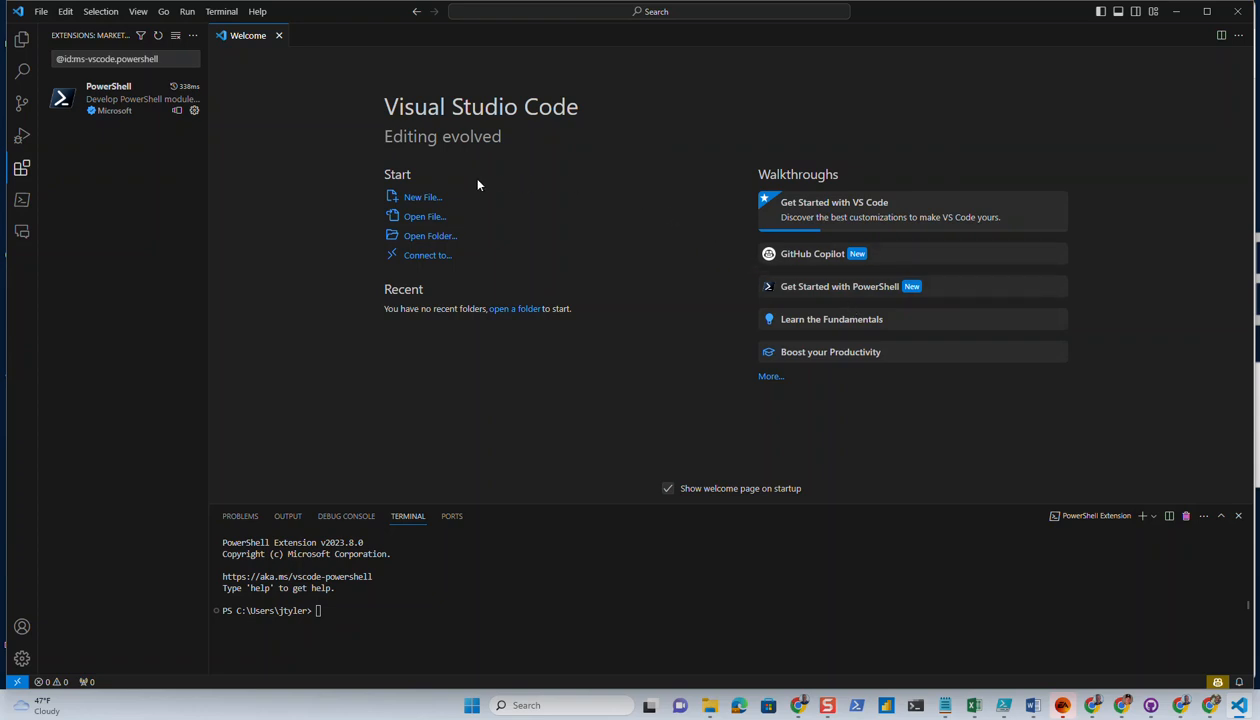
# Create a new untitled file from the Welcome page.
pyautogui.click(420, 196)
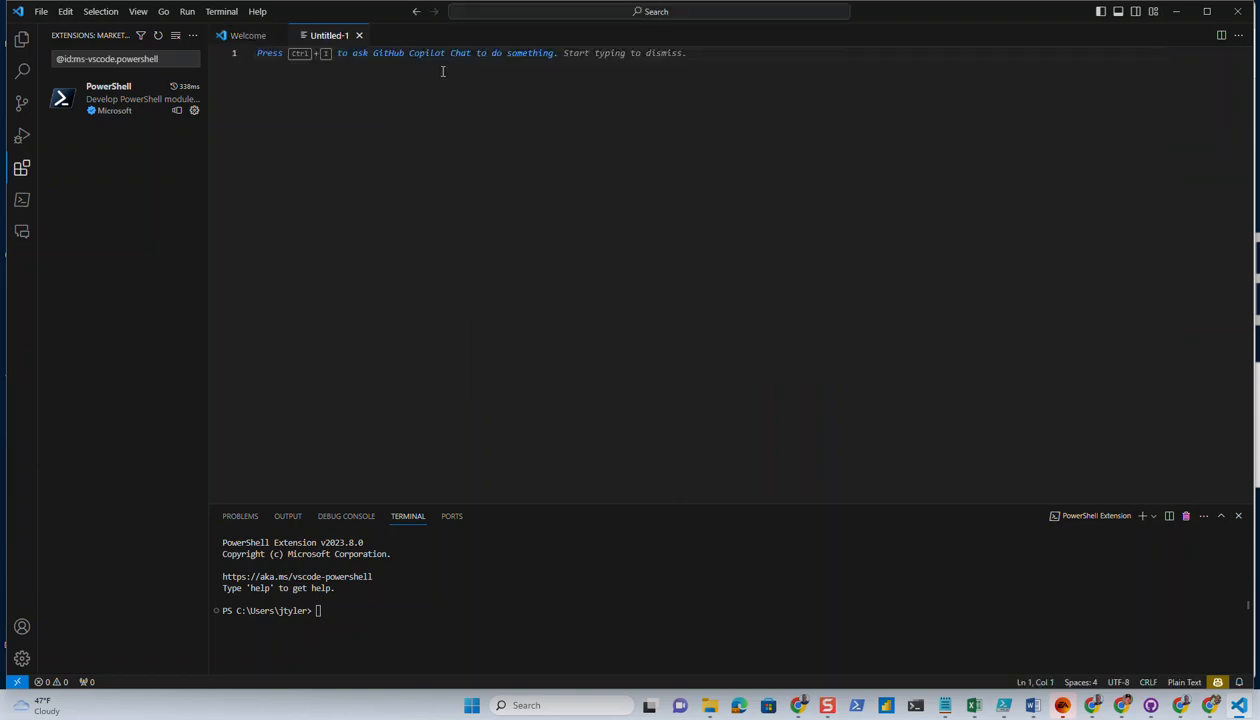
pyautogui.moveTo(430, 116)
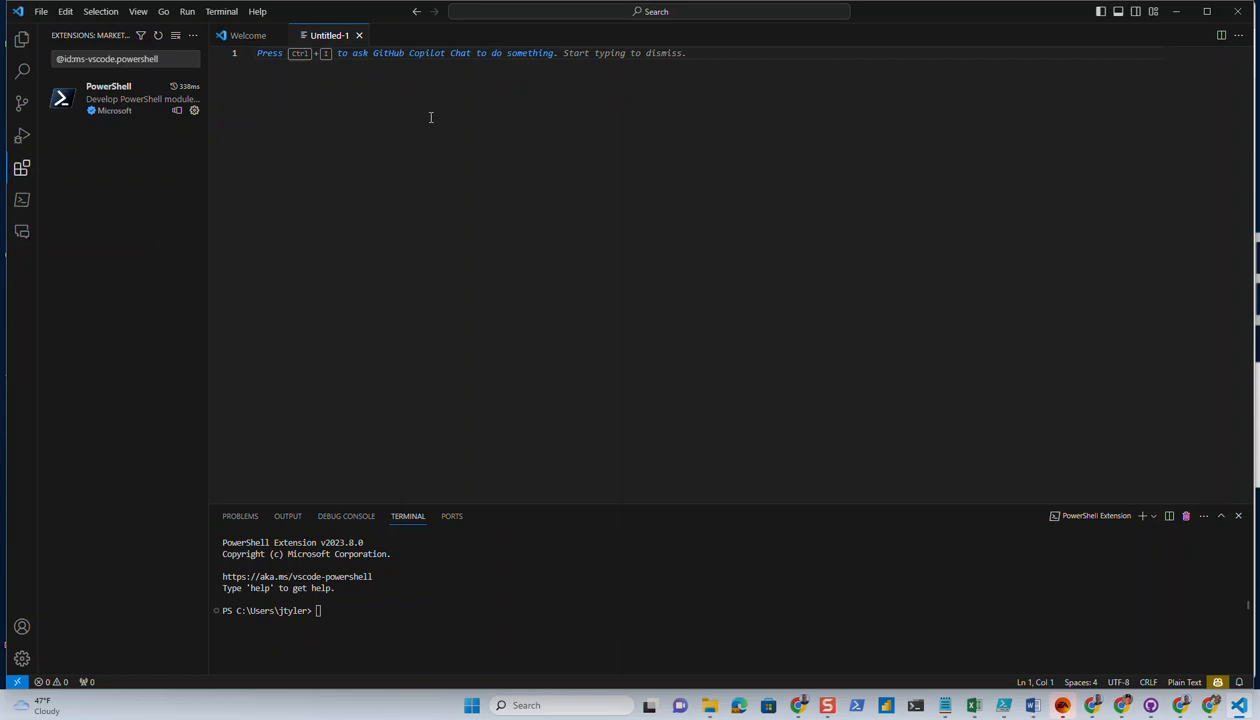
pyautogui.moveTo(296, 62)
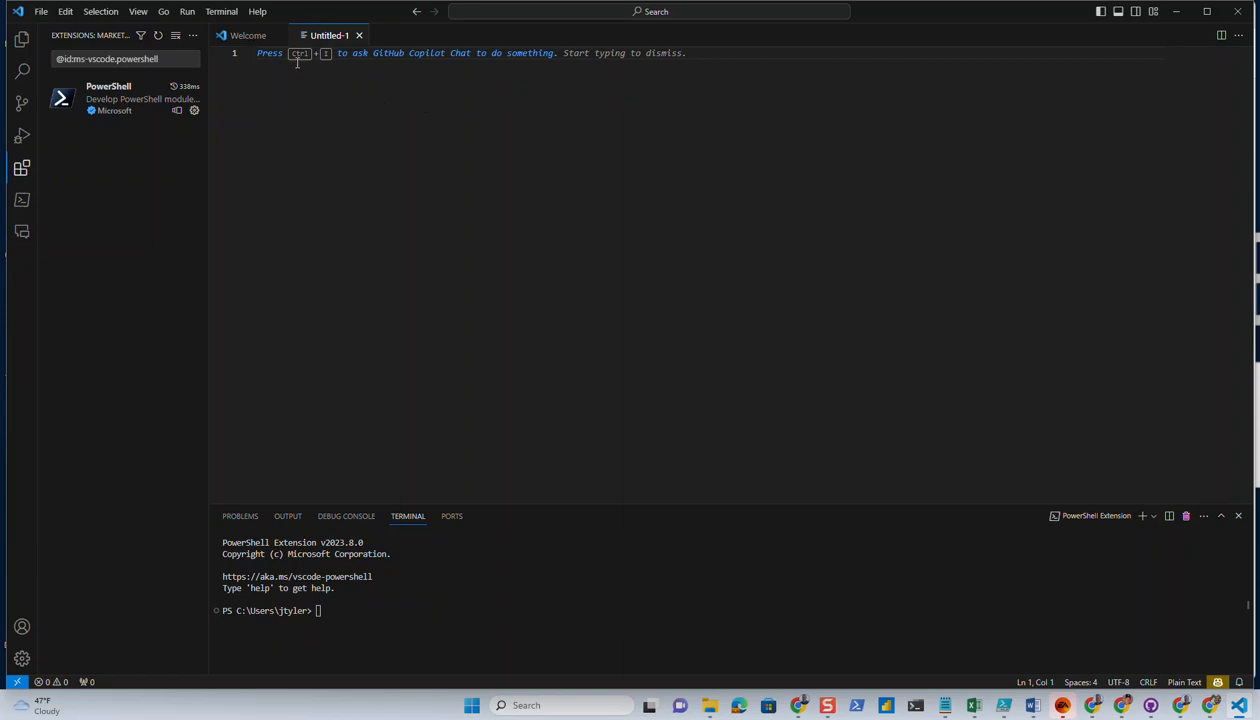
pyautogui.moveTo(446, 72)
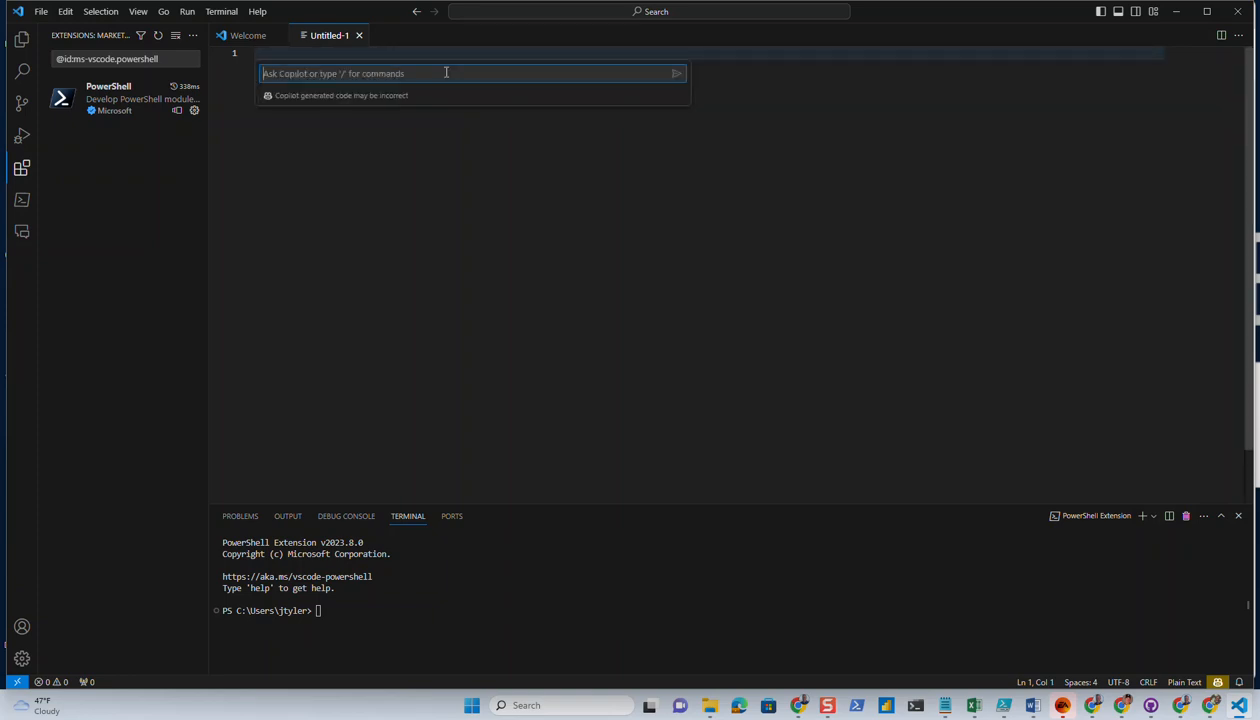
# Ask Copilot for a PowerShell array of the first ten Johto Pokémon and accept it.
pyautogui.write('Give me a')
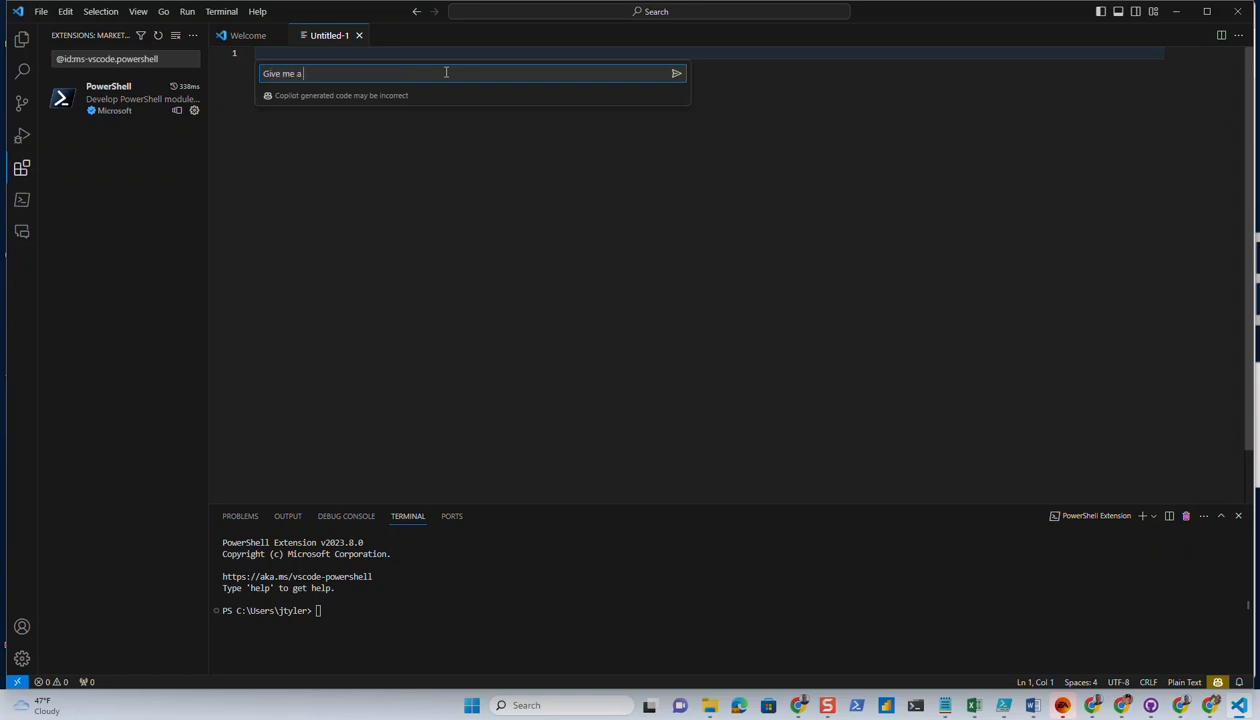
pyautogui.write('PowerShell')
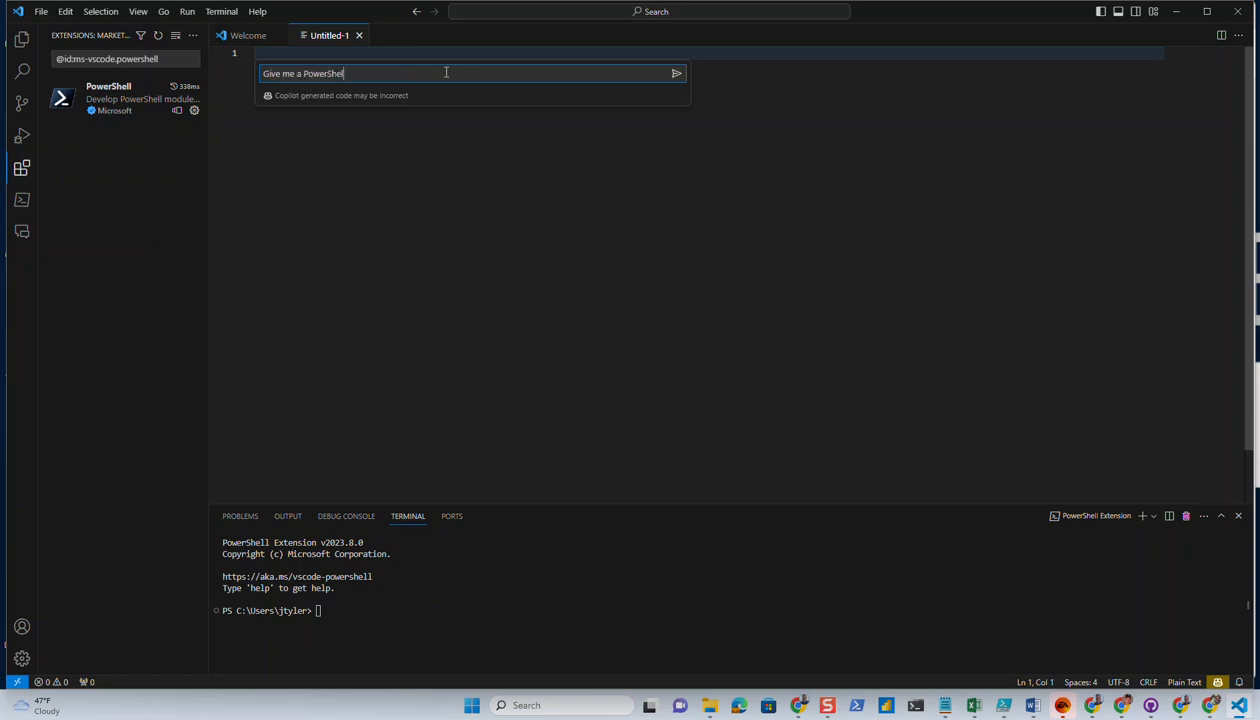
pyautogui.write('array w')
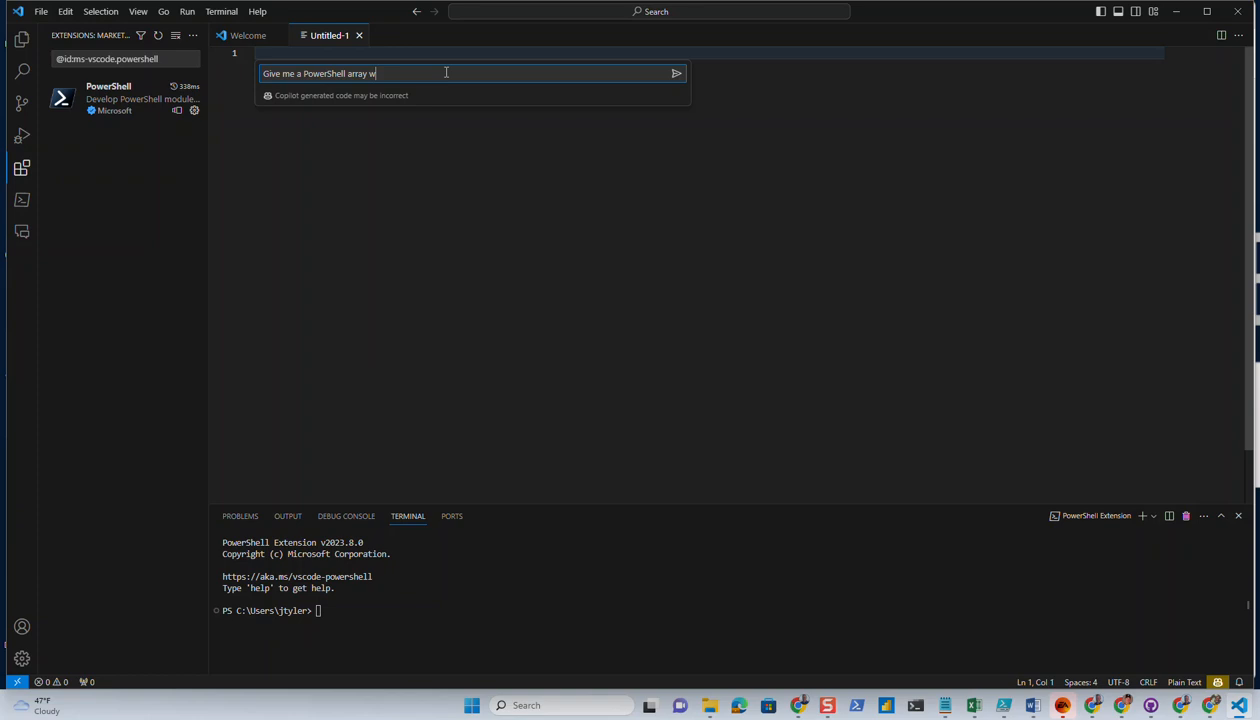
pyautogui.write('ith the')
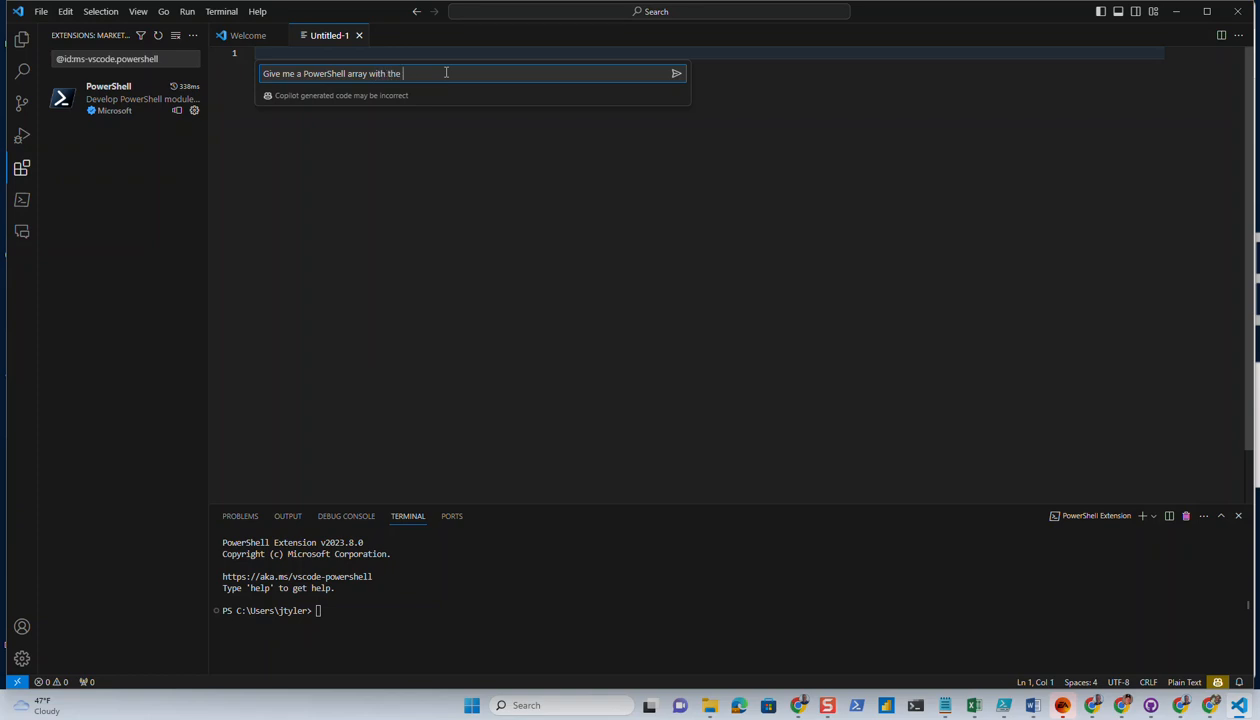
pyautogui.write('first')
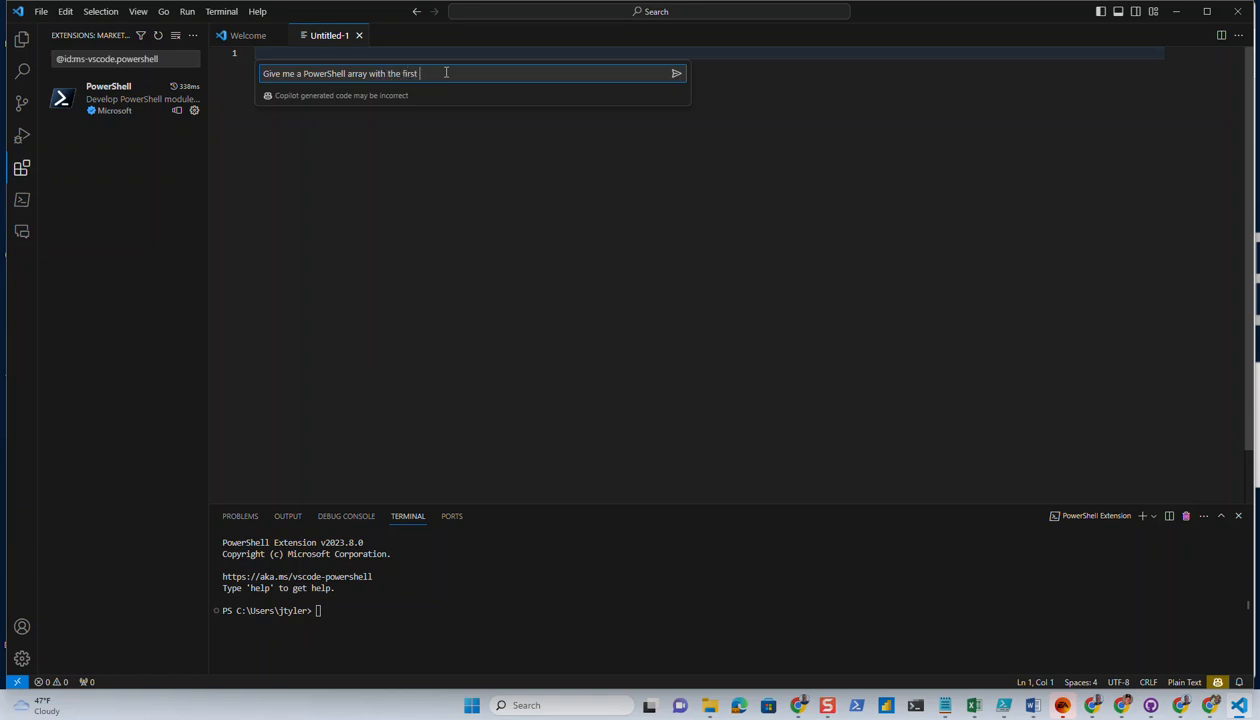
pyautogui.write('ten Pokemon')
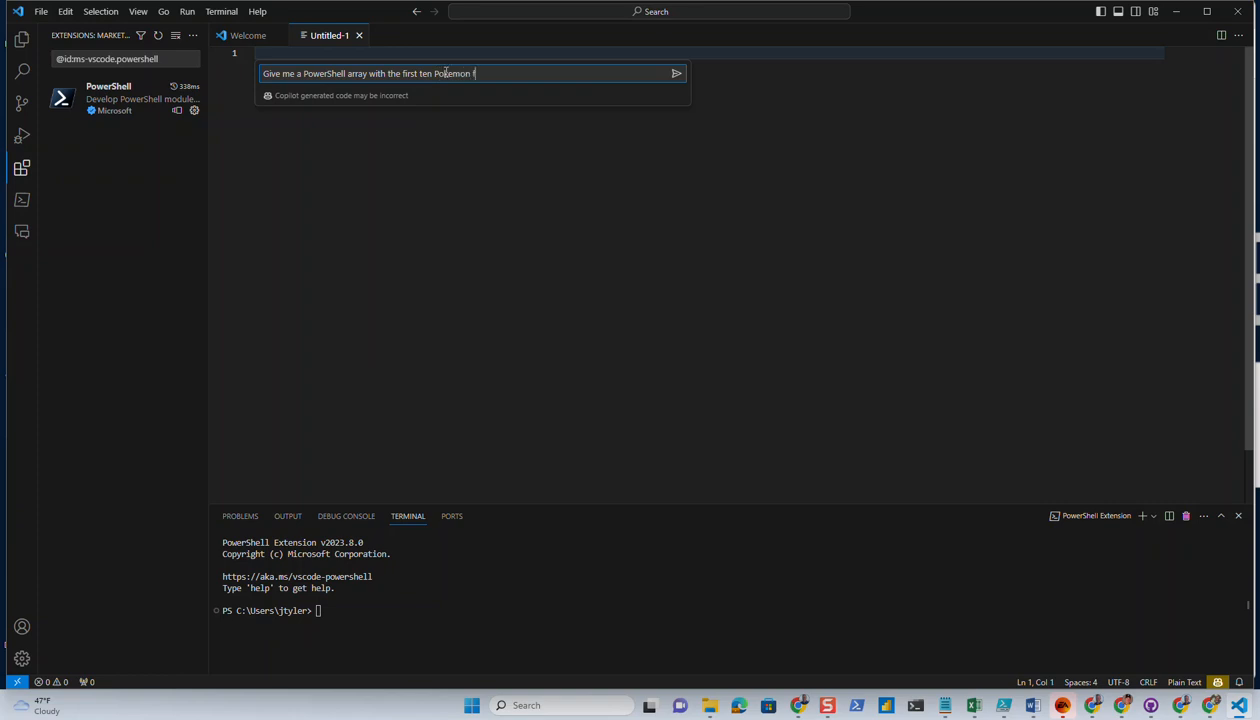
pyautogui.write('from Johto')
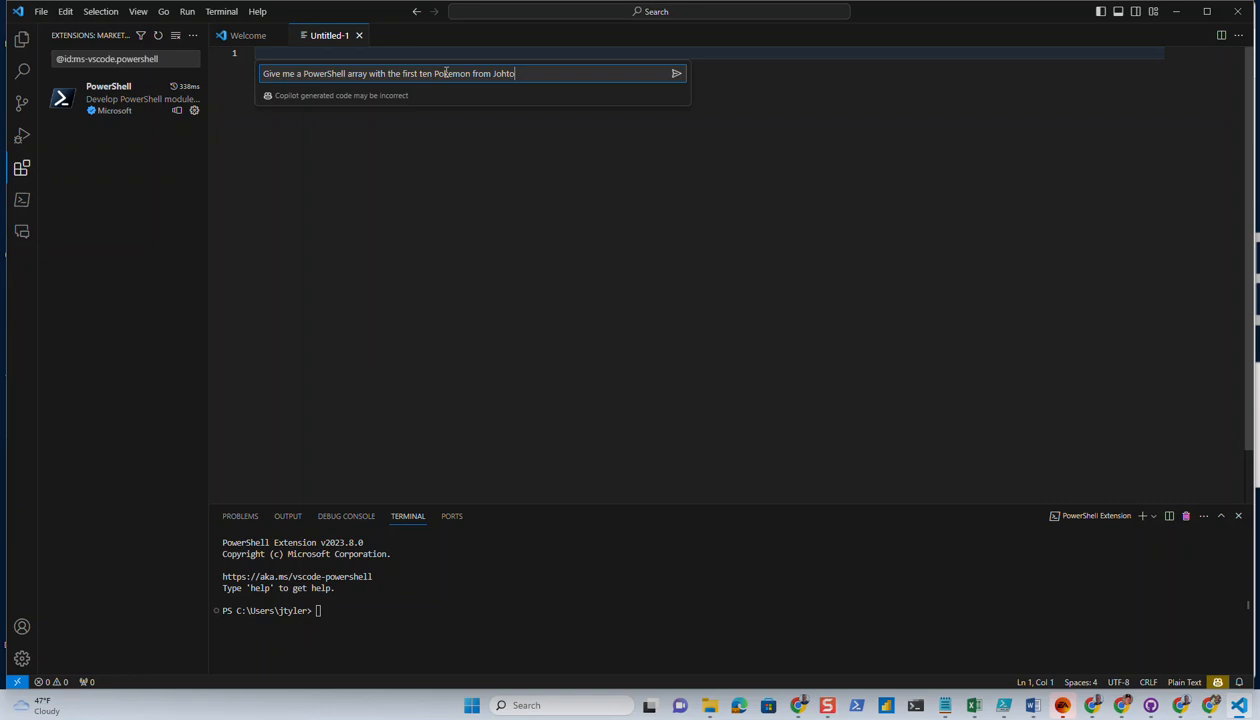
pyautogui.click(676, 72)
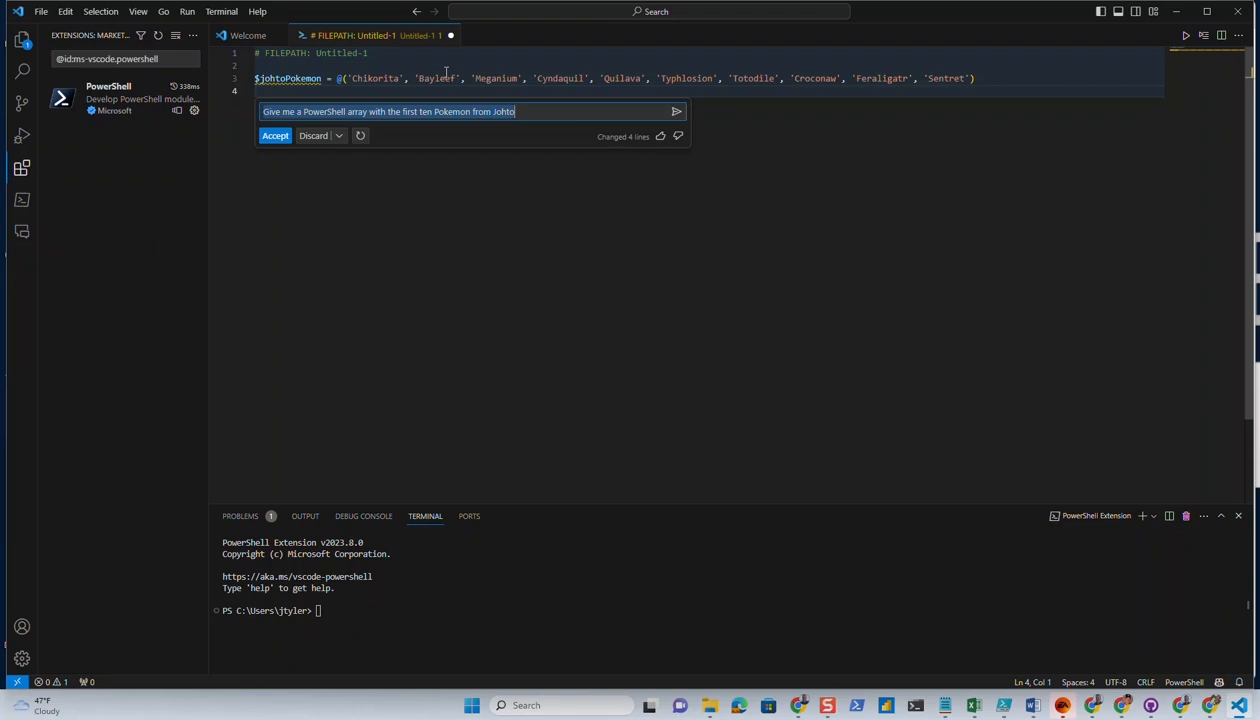
pyautogui.moveTo(312, 136)
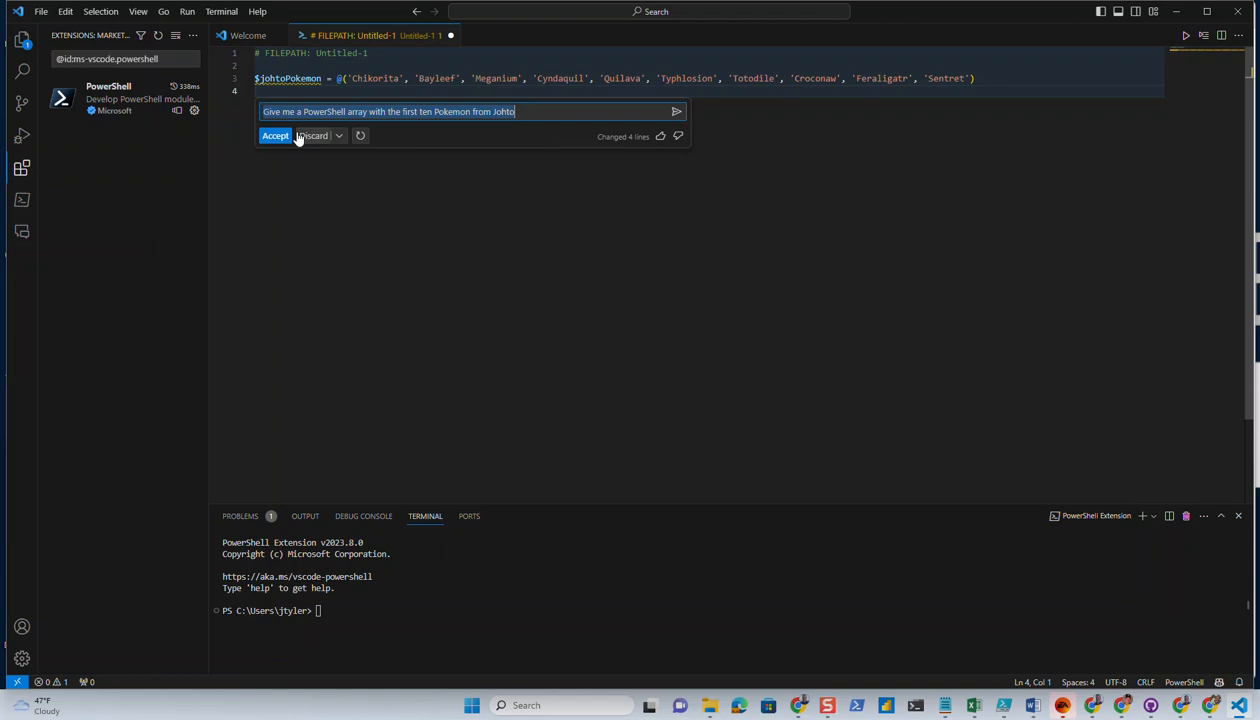
pyautogui.click(276, 136)
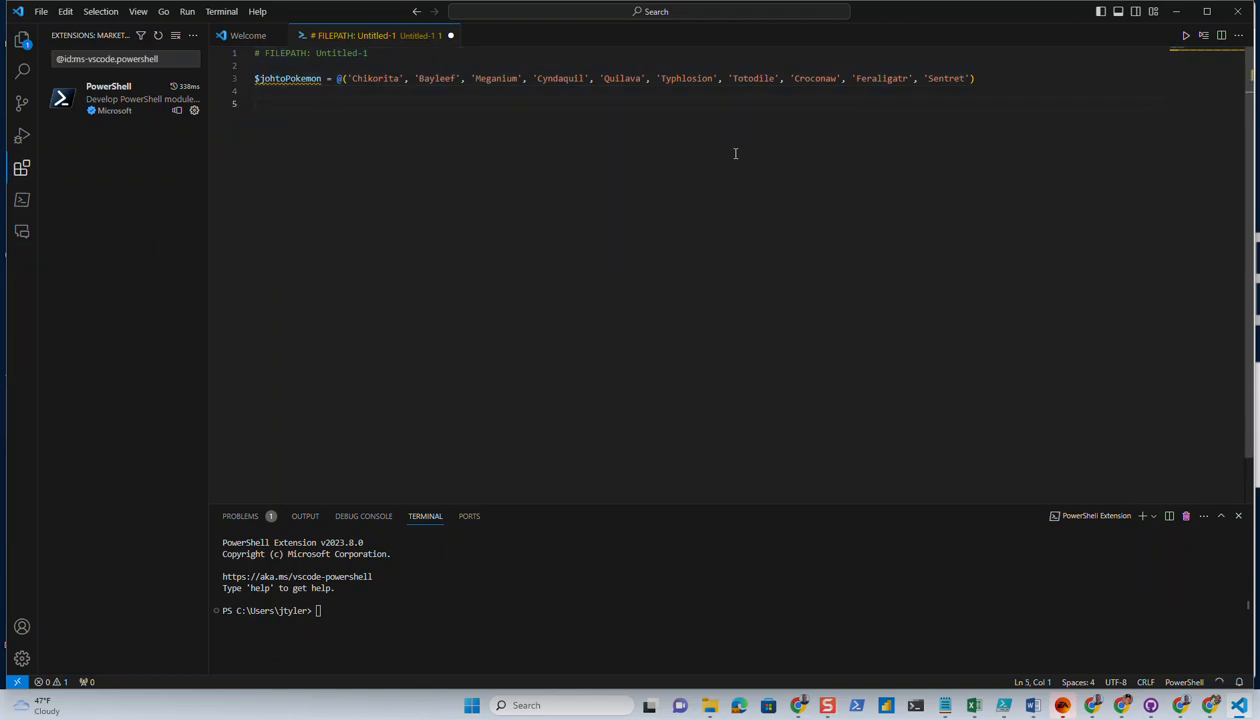
# Add '$johtoPokemon | ForEach-Object { Write-Host $_ }' below the array.
pyautogui.write('$johtoPokemon | ForEach-Object {')
pyautogui.write('Write-Host $_')
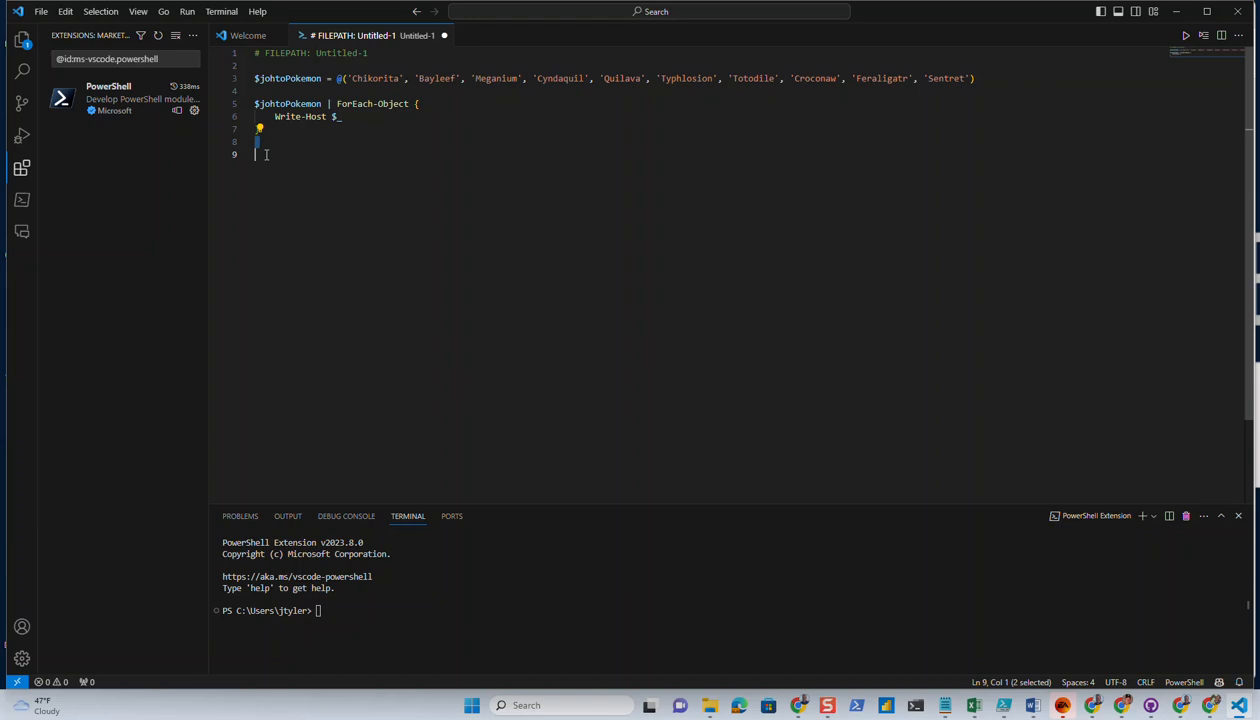
pyautogui.moveTo(614, 512)
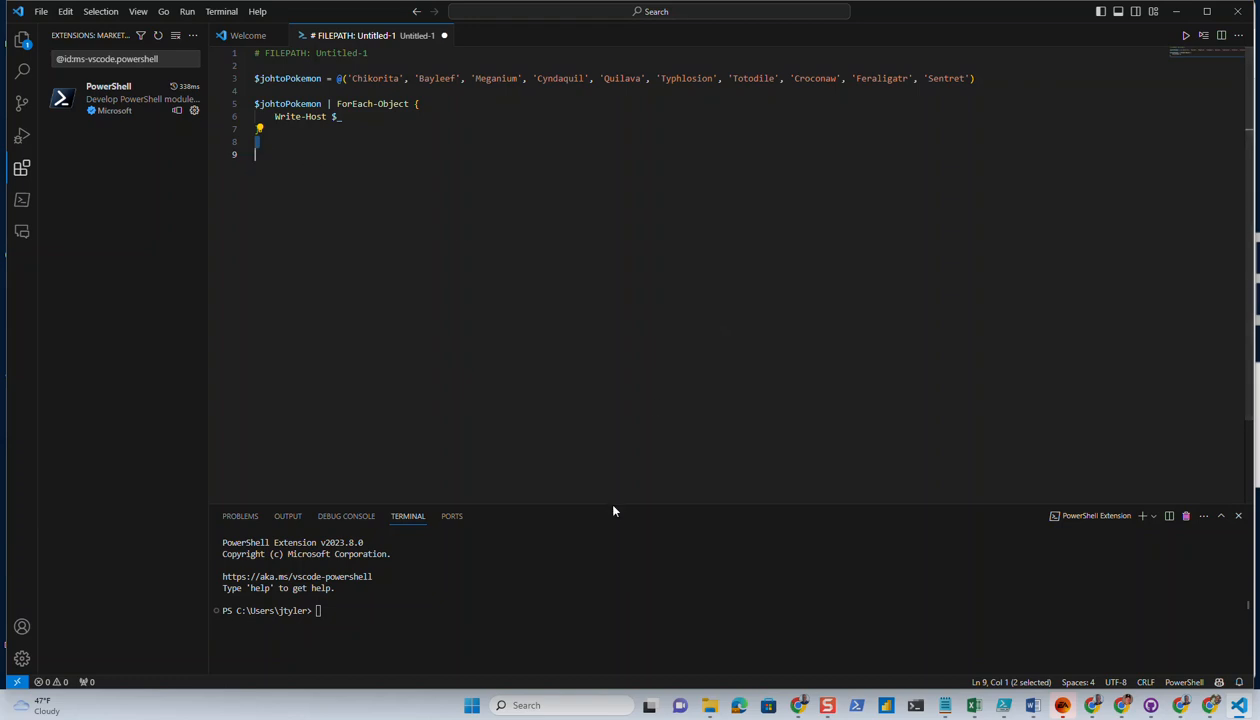
# Enlarge the terminal panel by dragging its top border upward.
pyautogui.moveTo(614, 512); pyautogui.dragTo(668, 288)
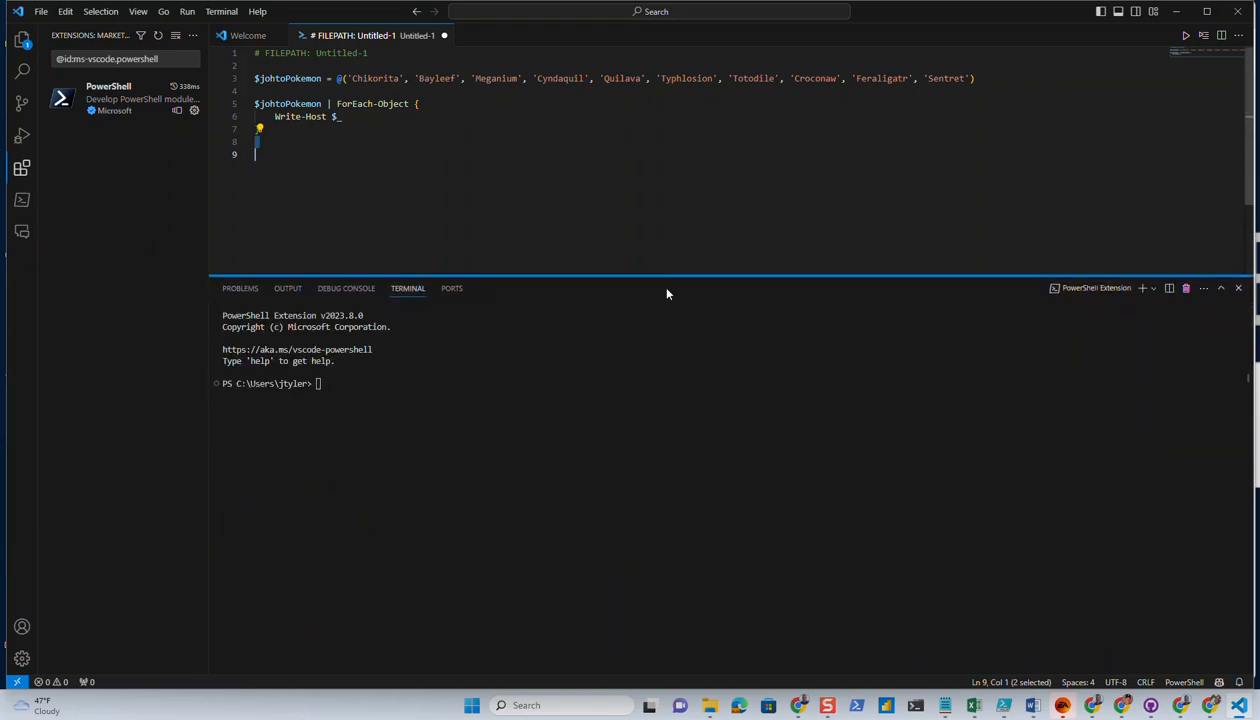
pyautogui.moveTo(676, 308)
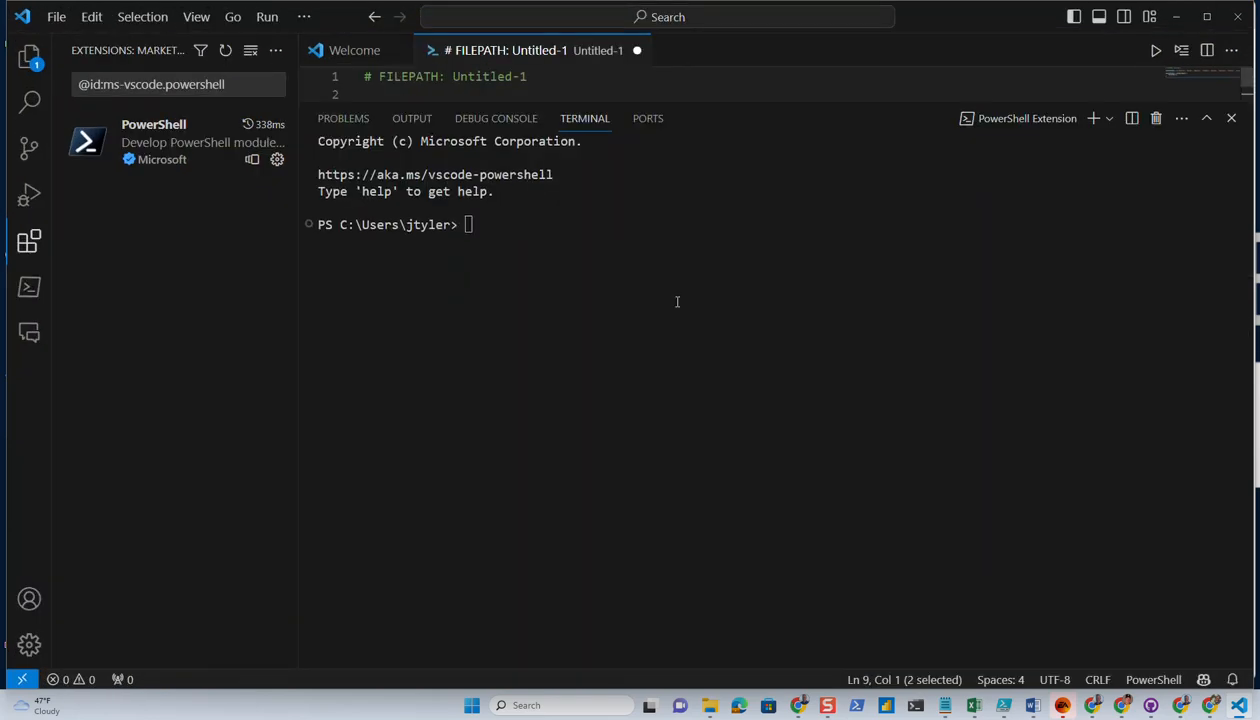
pyautogui.moveTo(712, 102)
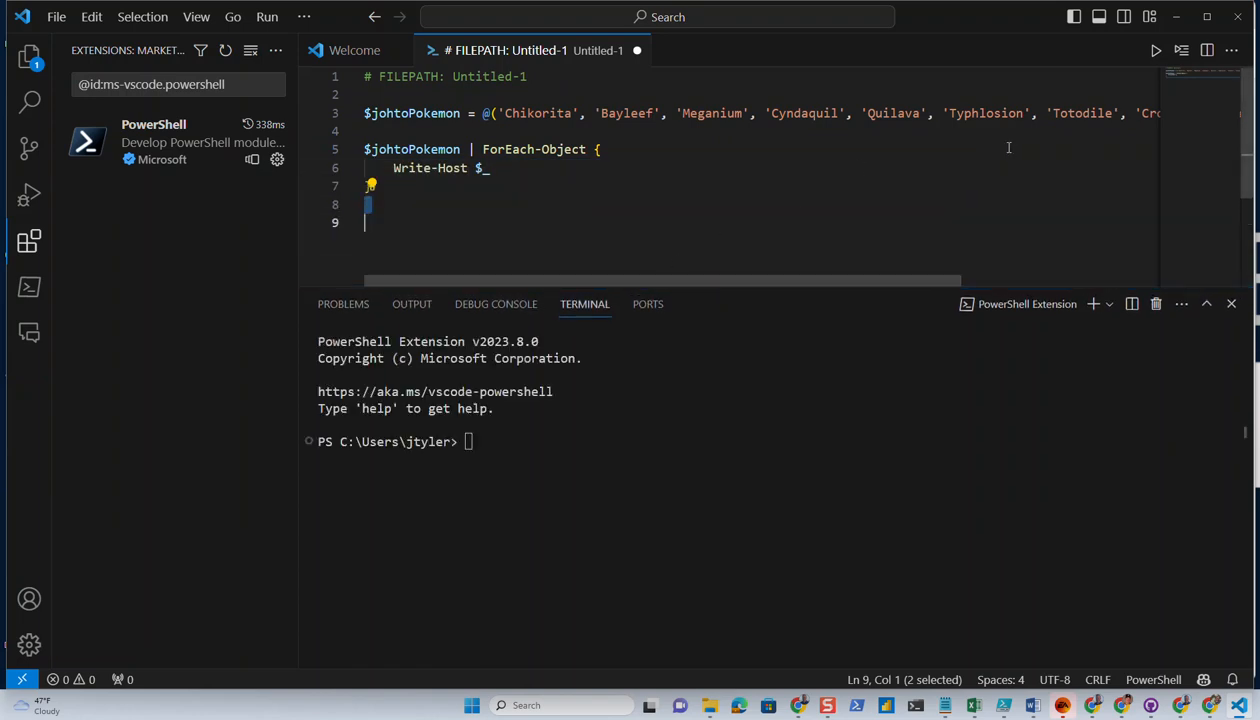
pyautogui.moveTo(1156, 50)
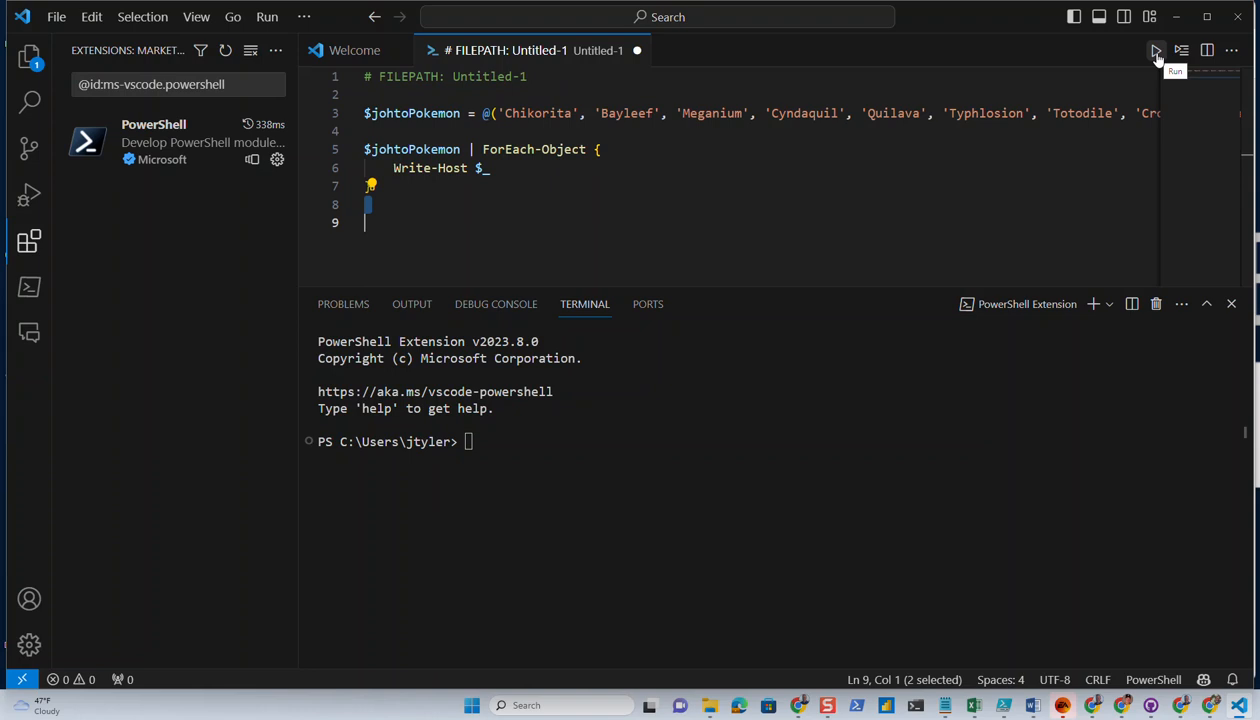
# Run the script so the terminal prints Chikorita through Sentret.
pyautogui.click(1156, 50)
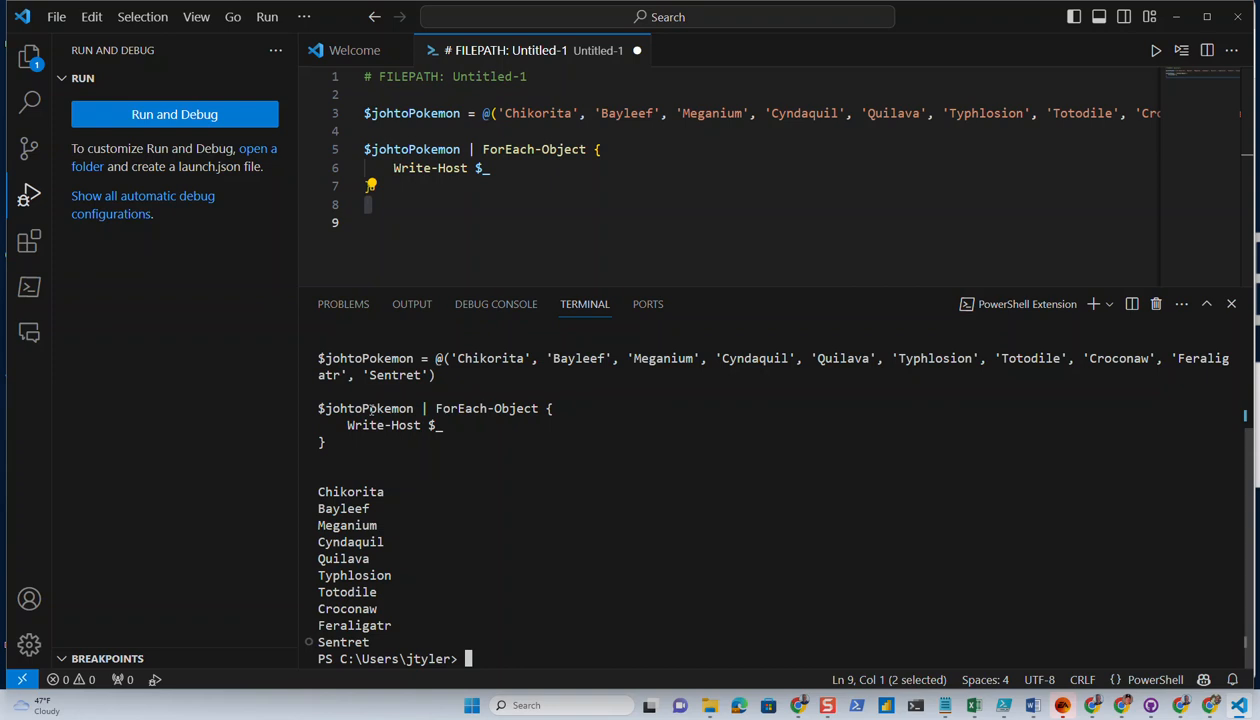
pyautogui.moveTo(476, 428)
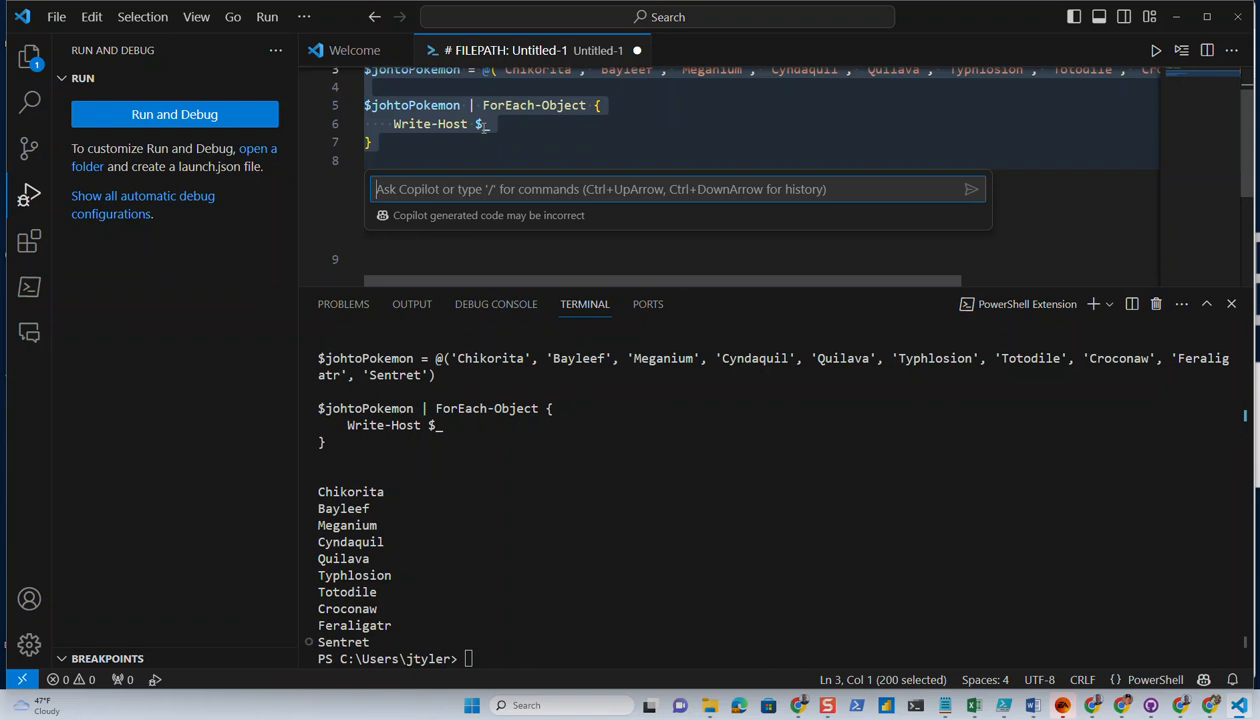
# Ask Copilot to 'Make this into a custom function', yielding a Get-JohtoPokemon proposal.
pyautogui.write('Make this i')
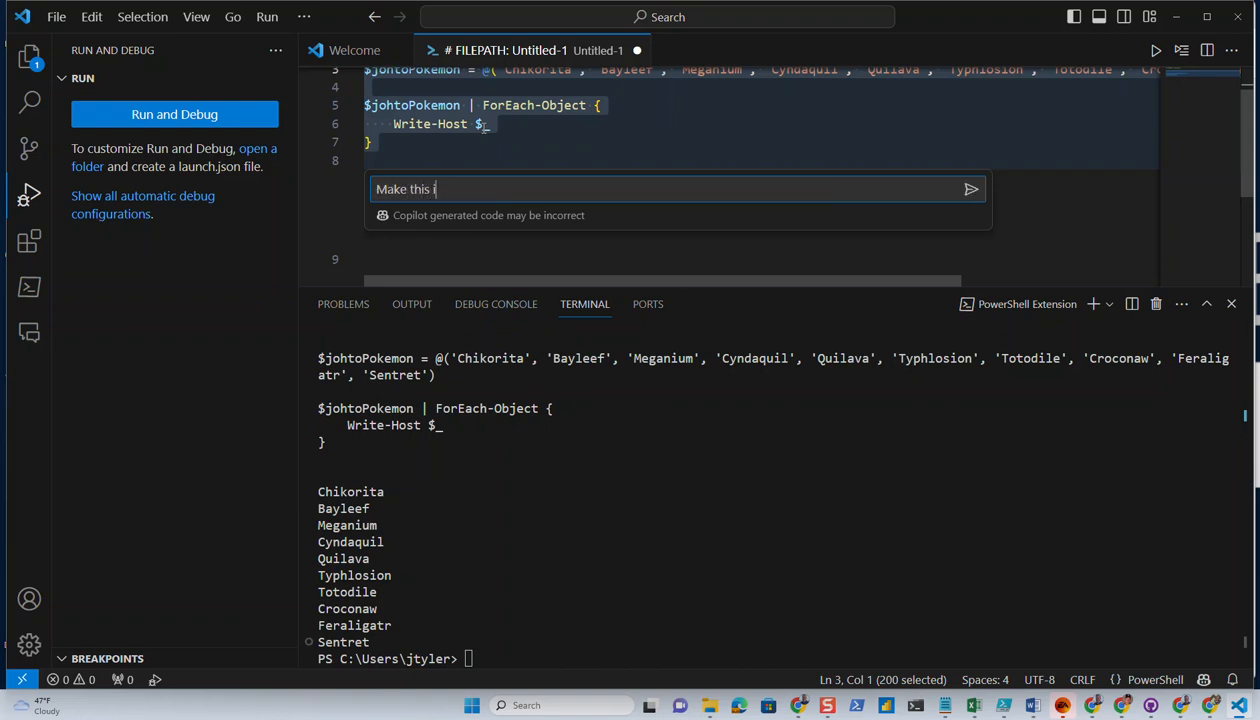
pyautogui.write('nto a custom')
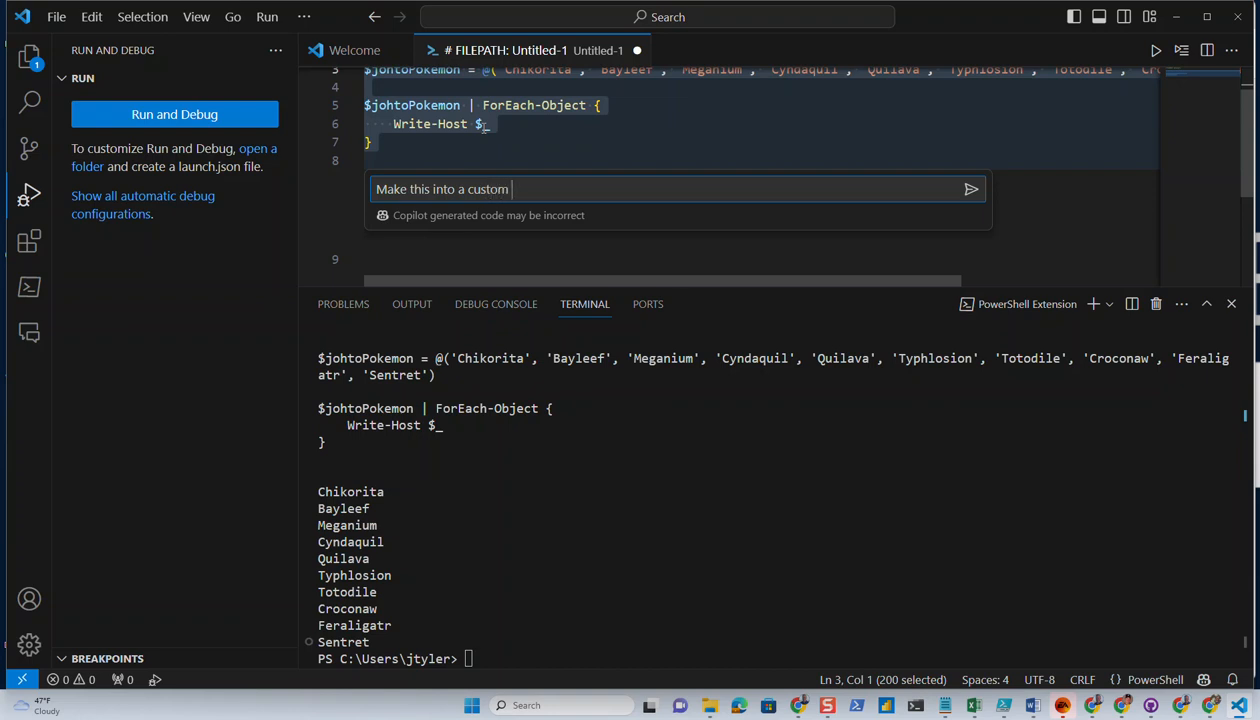
pyautogui.write('functi')
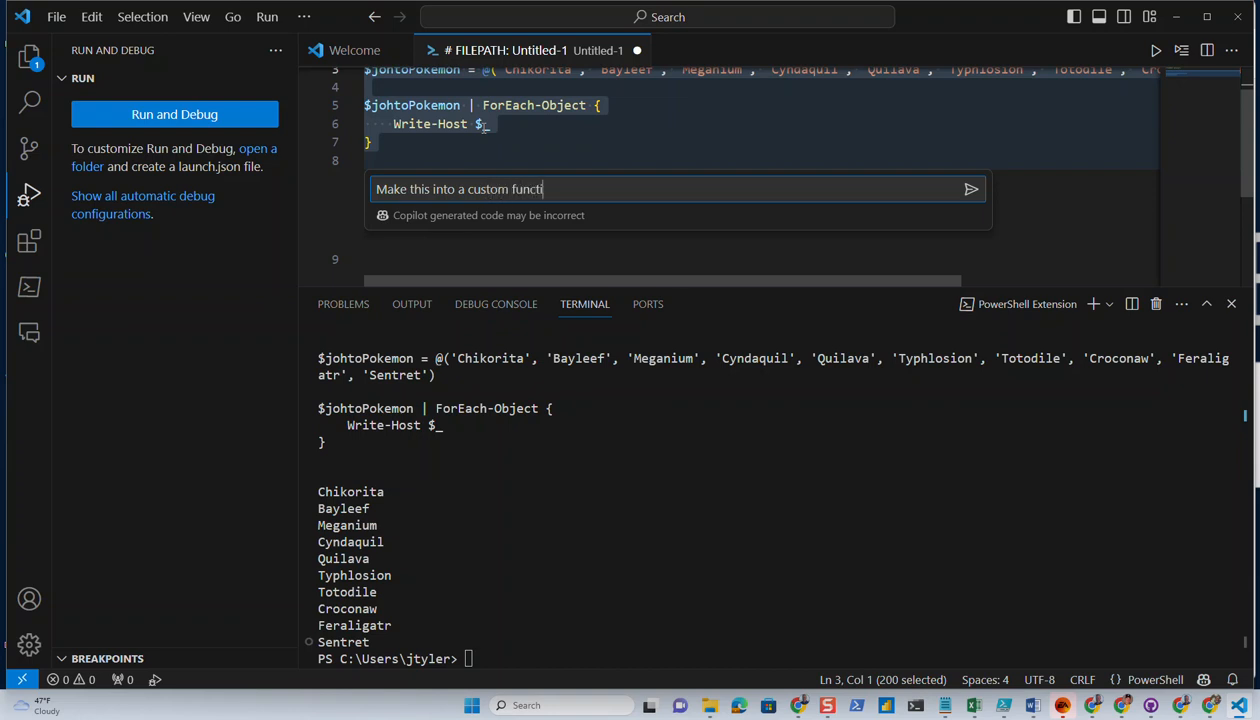
pyautogui.click(968, 188)
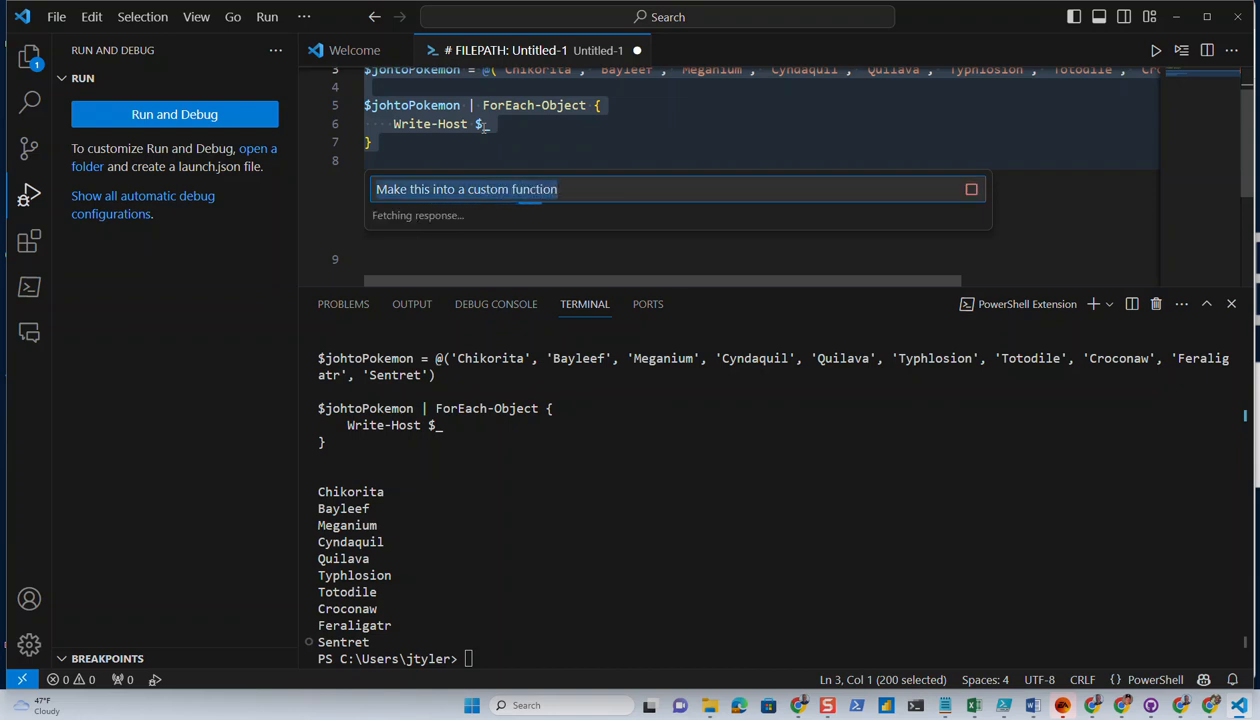
pyautogui.click(970, 188)
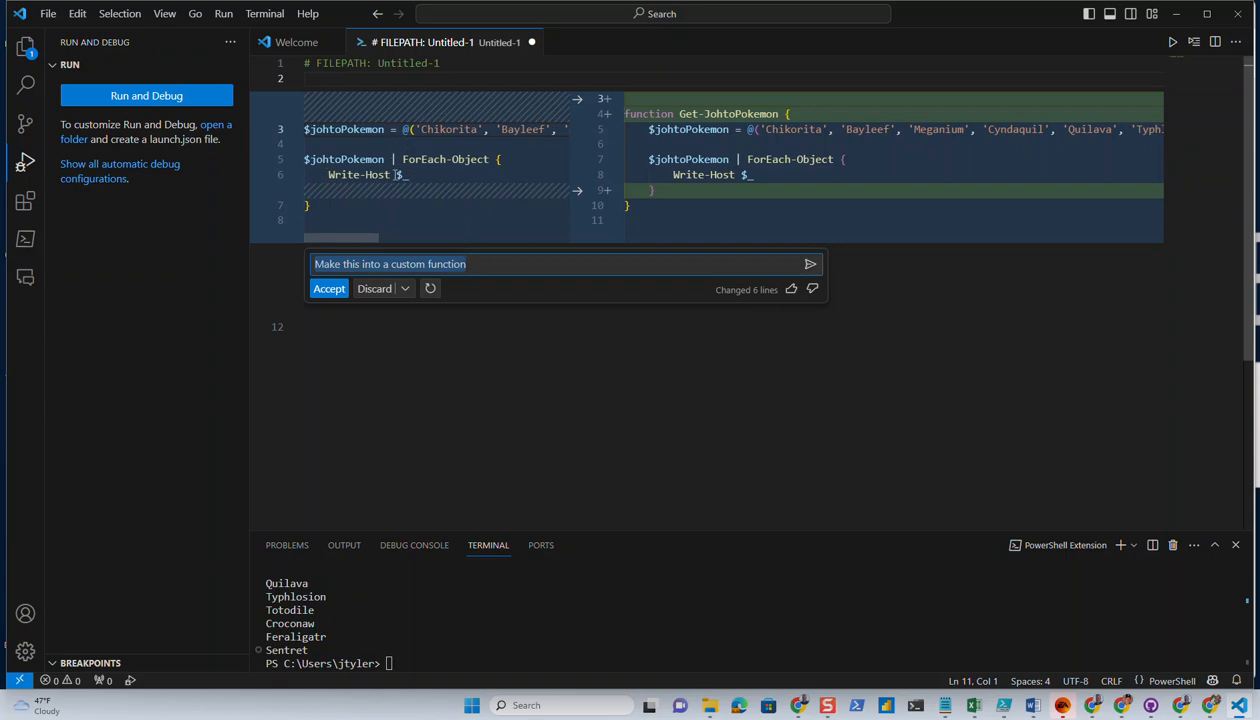
pyautogui.moveTo(620, 188)
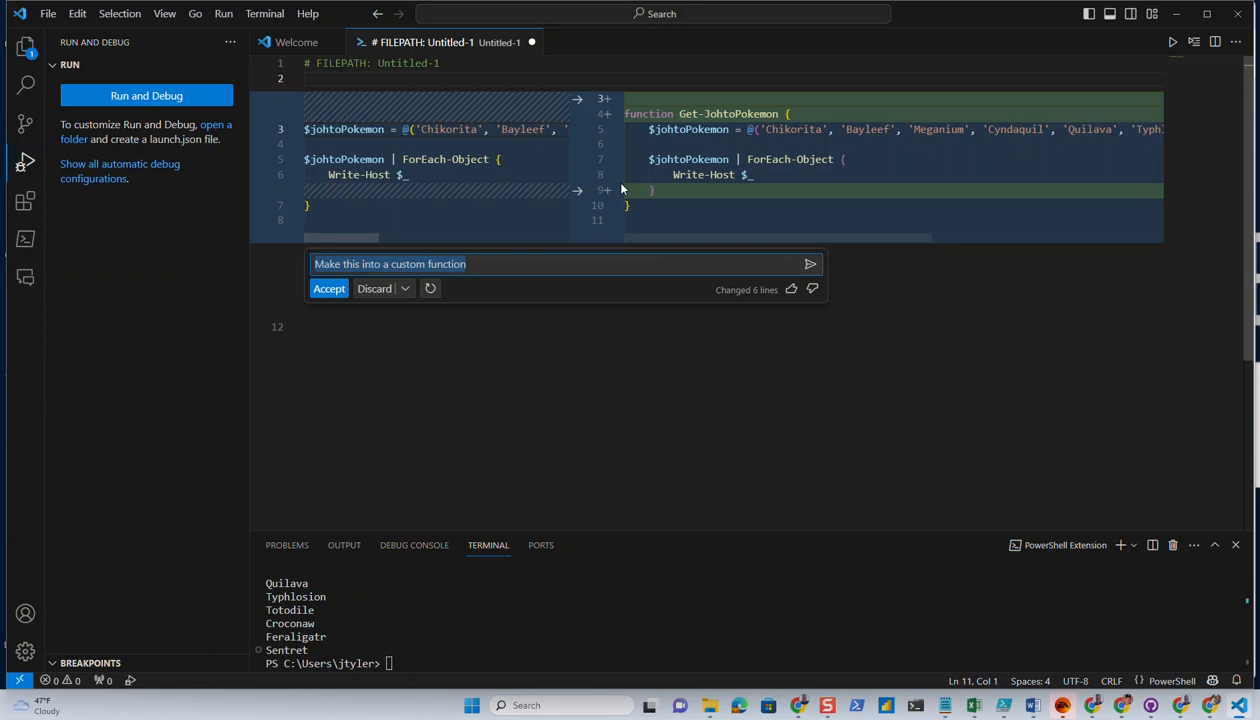
pyautogui.moveTo(688, 128)
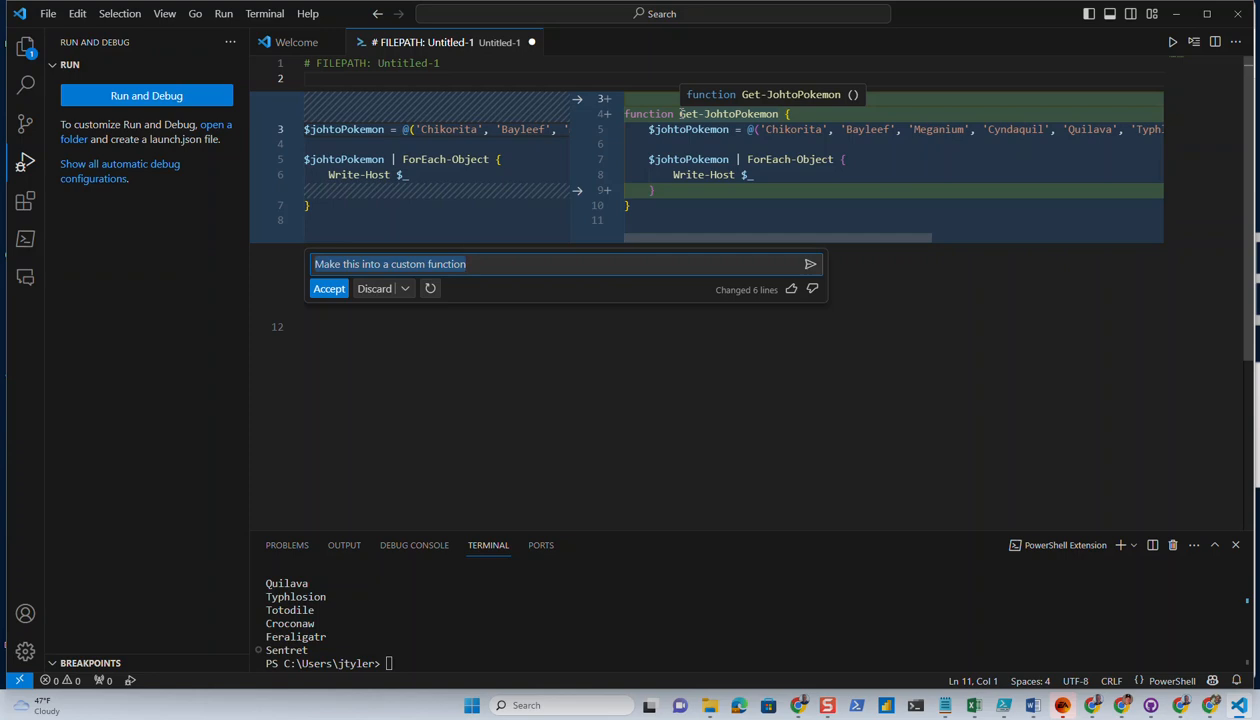
pyautogui.moveTo(328, 288)
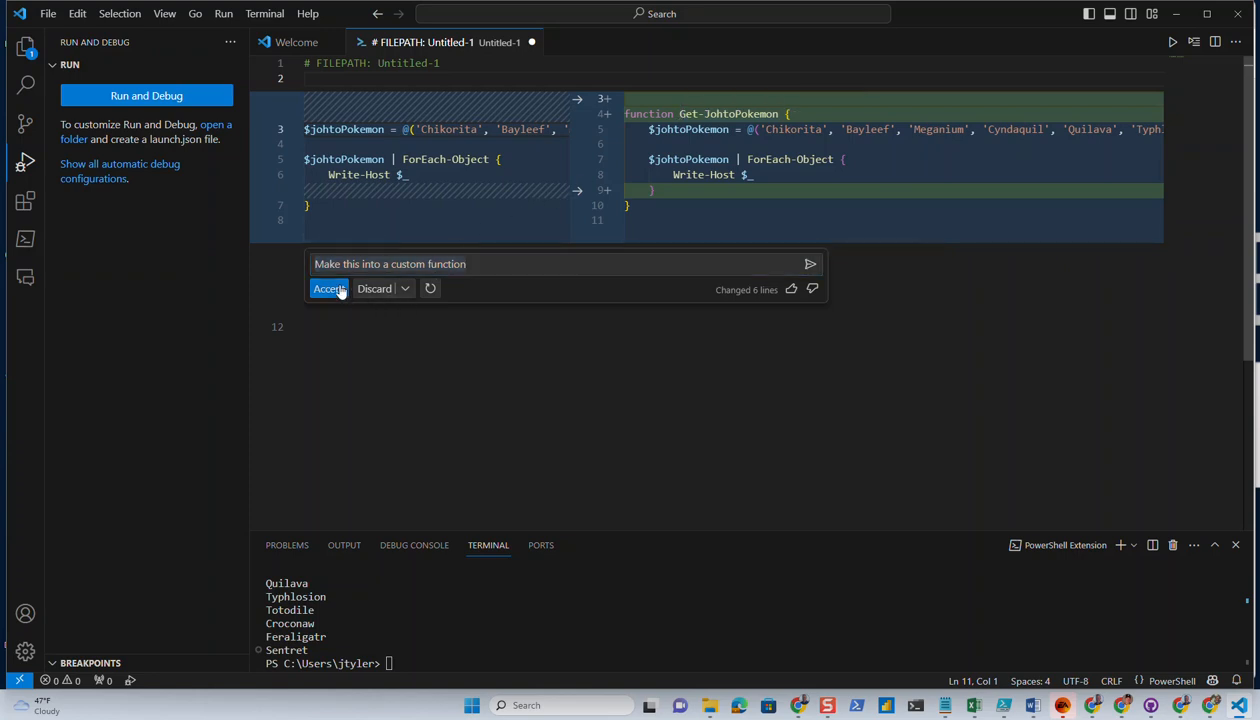
# Accept Copilot's rewrite wrapping the array and loop in a Get-JohtoPokemon function.
pyautogui.click(328, 288)
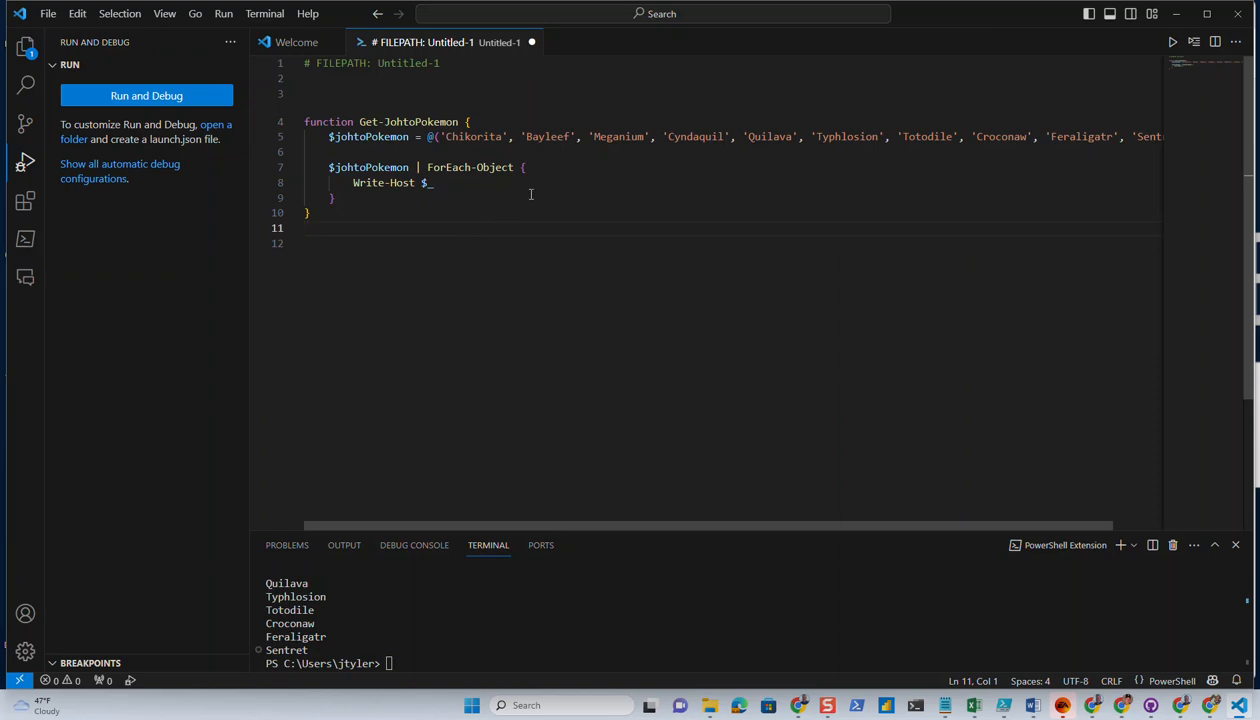
pyautogui.moveTo(538, 300)
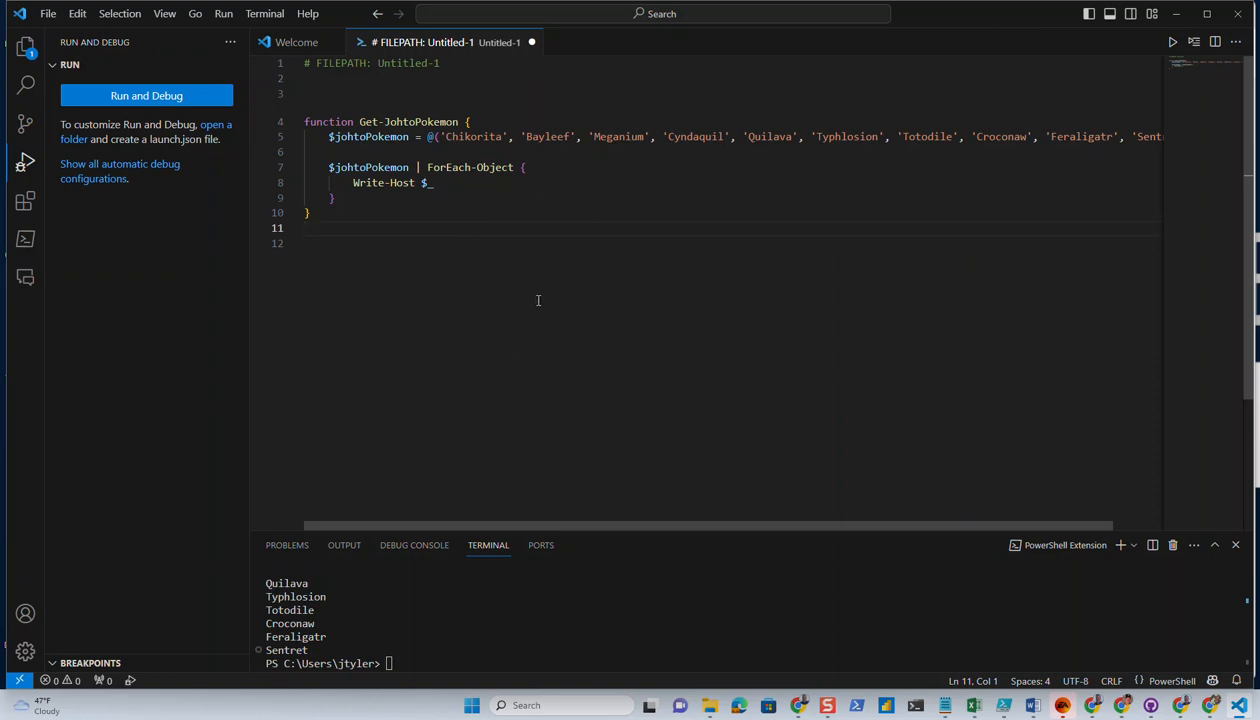
pyautogui.moveTo(714, 254)
pyautogui.write('Get-JohtoPokemon')
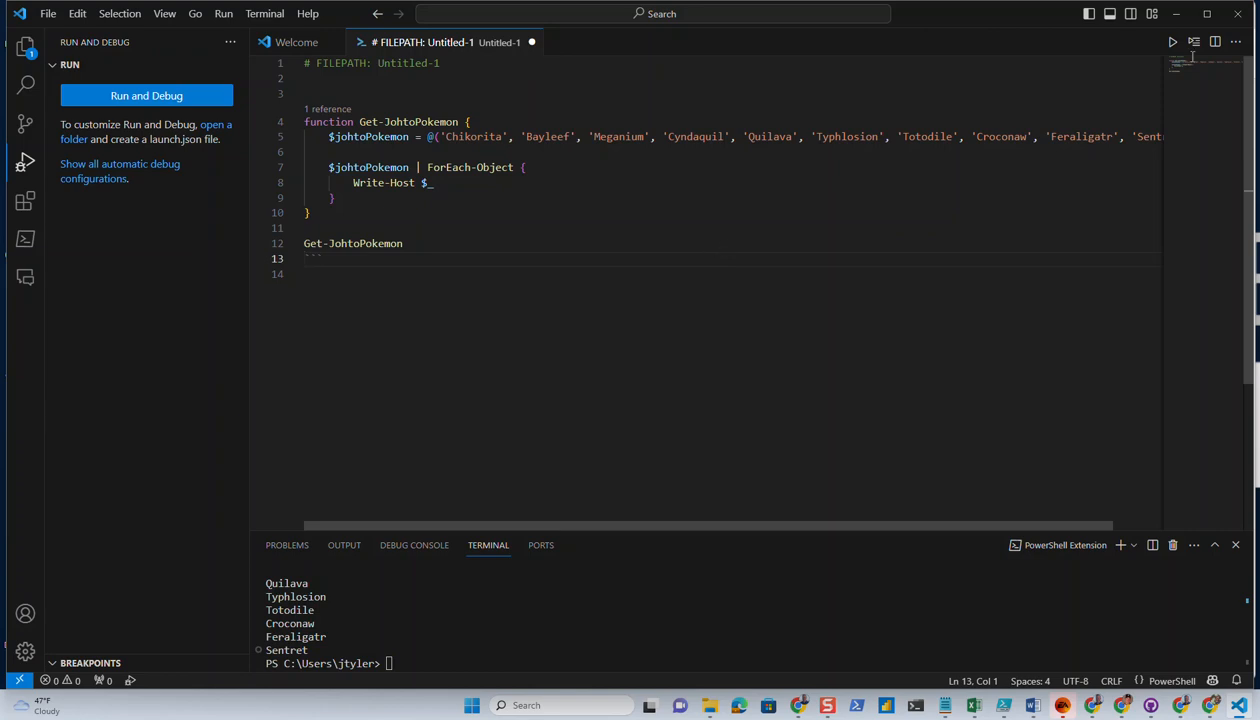
pyautogui.moveTo(1172, 42)
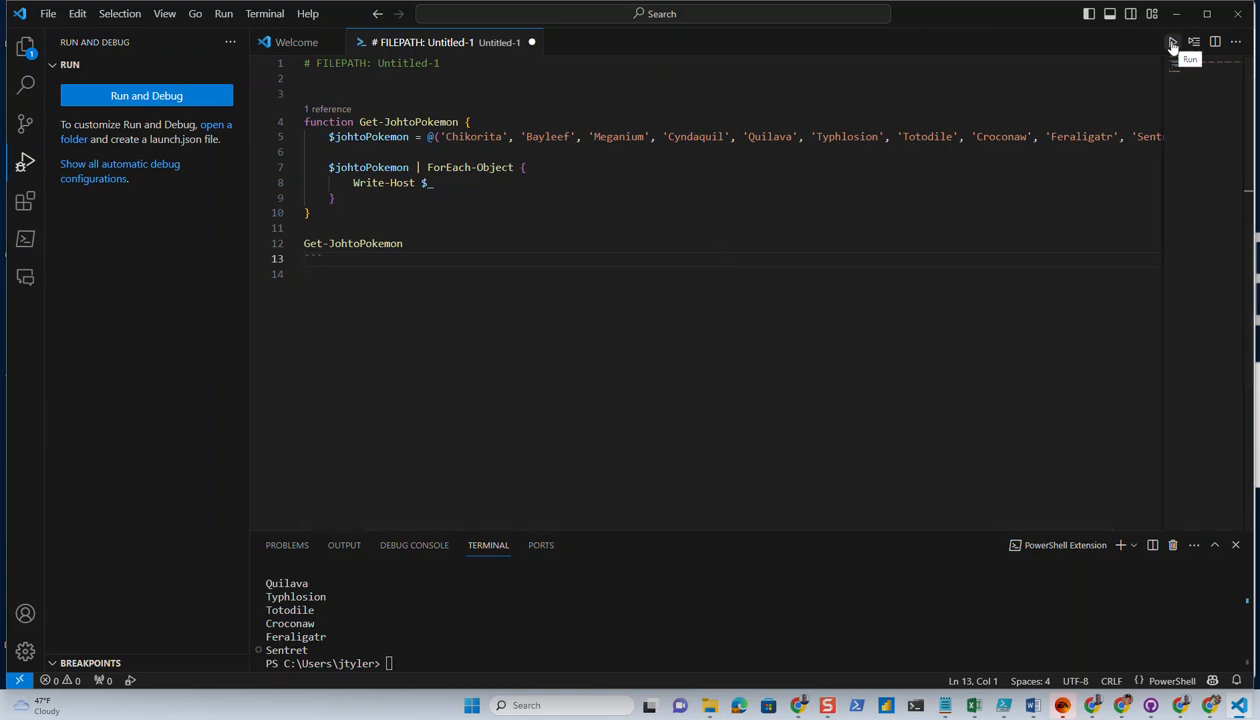
pyautogui.moveTo(1172, 46)
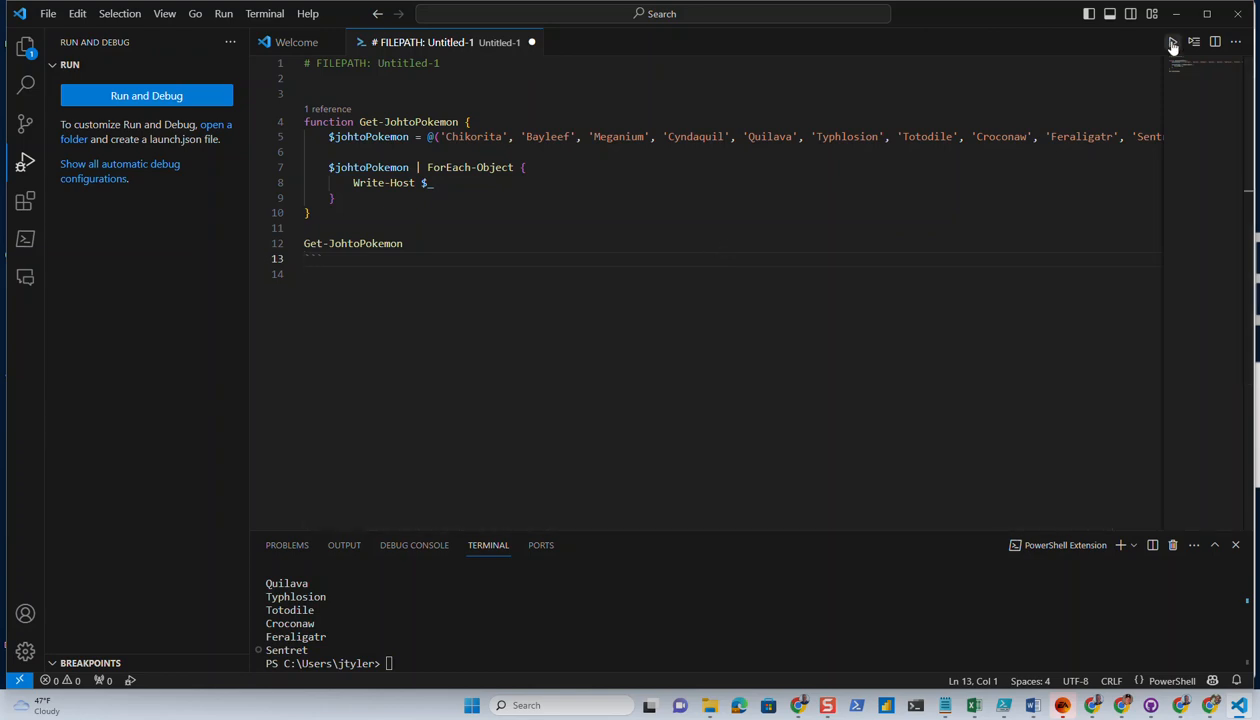
# Run the script so Get-JohtoPokemon lists Chikorita through Sentret in the terminal.
pyautogui.click(146, 96)
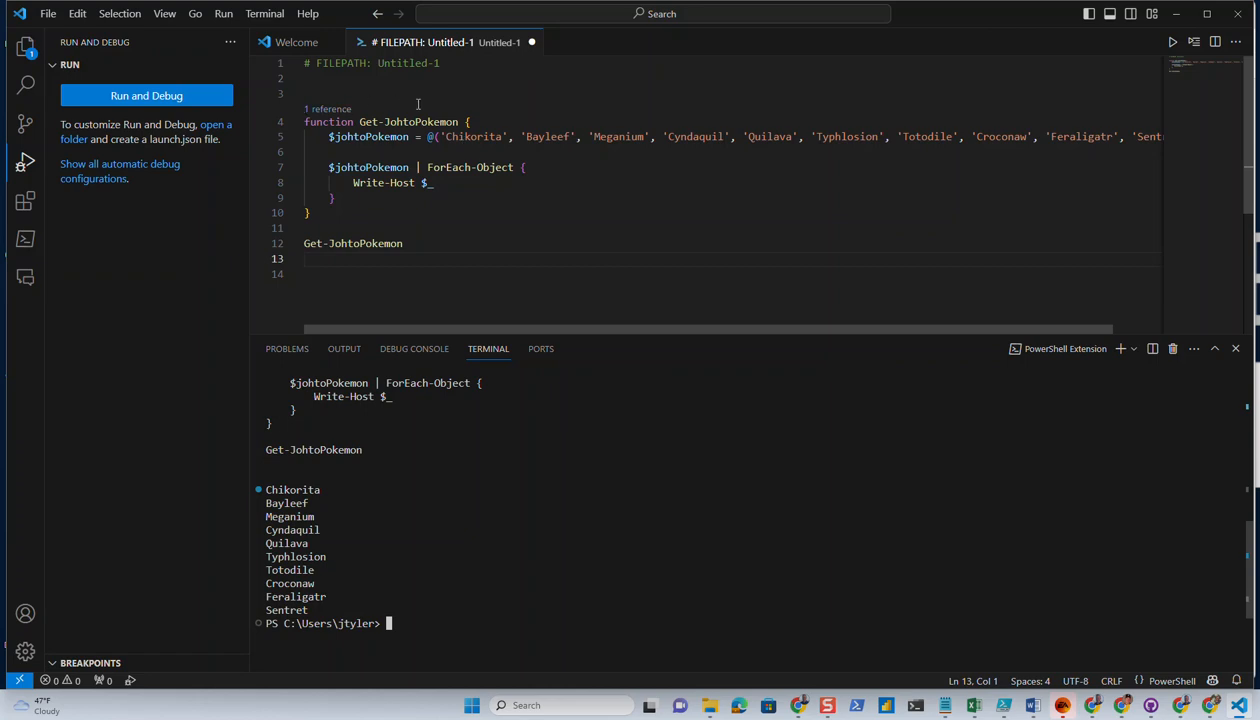
pyautogui.moveTo(422, 168)
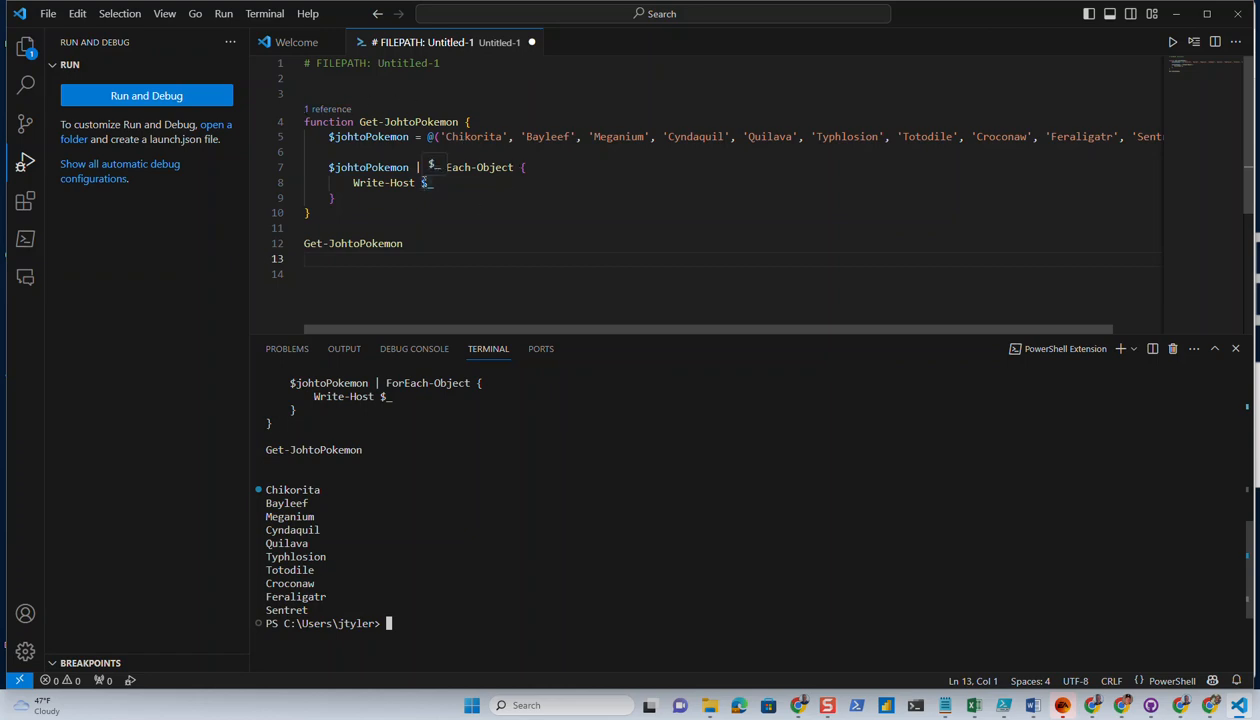